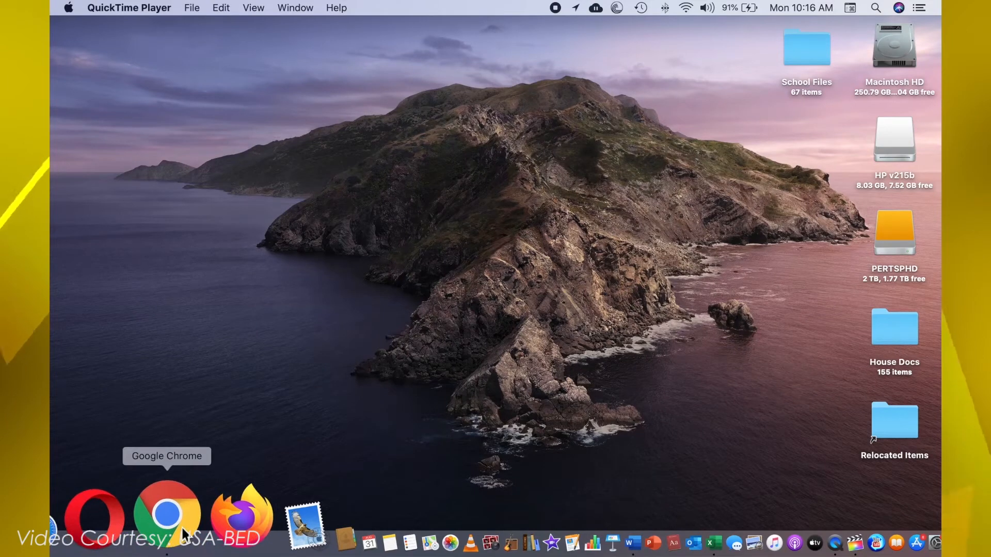
- Start a new Google Chrome window from the Dock showing the University of San Agustin portal
right_click(166, 513)
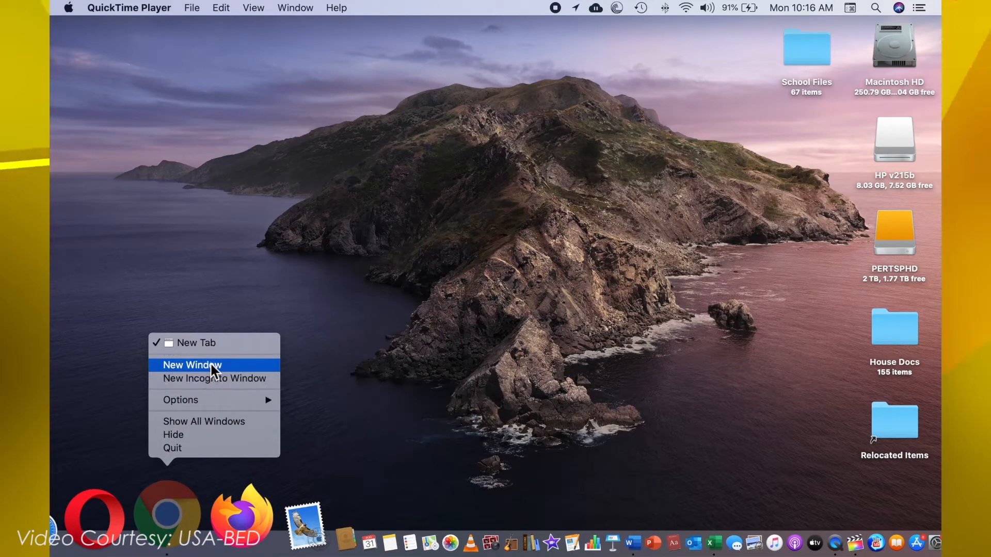
click(192, 365)
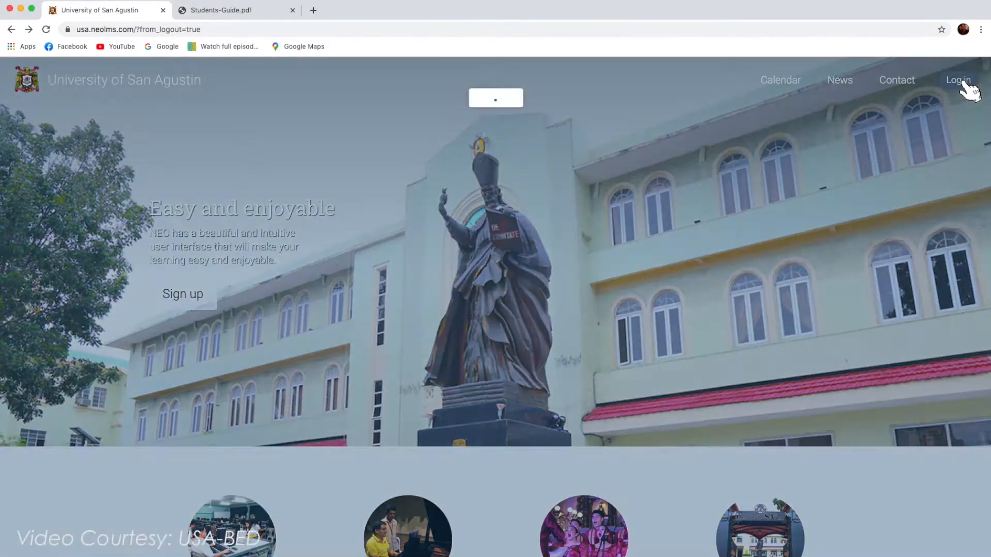
- Begin signing in to the portal via Log in with Google
click(957, 80)
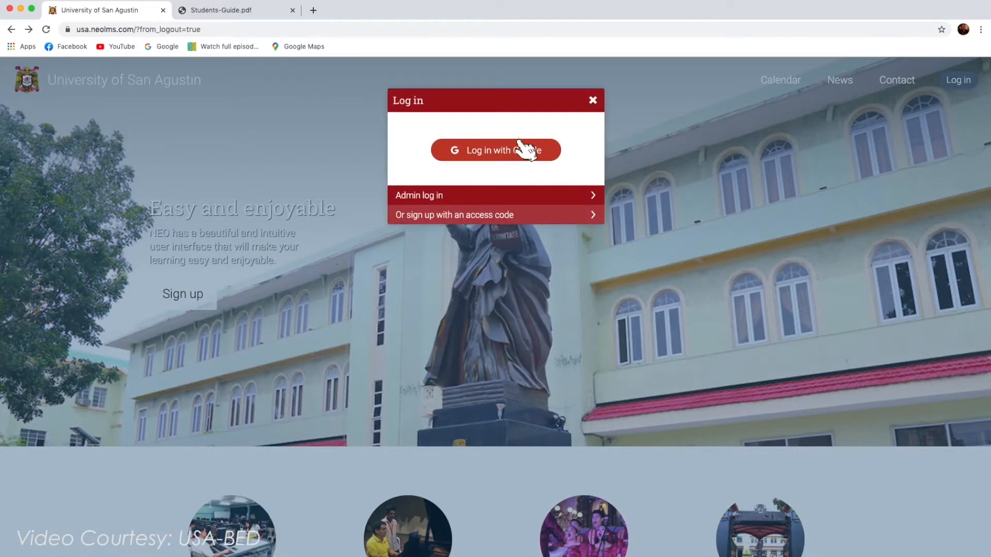
click(496, 151)
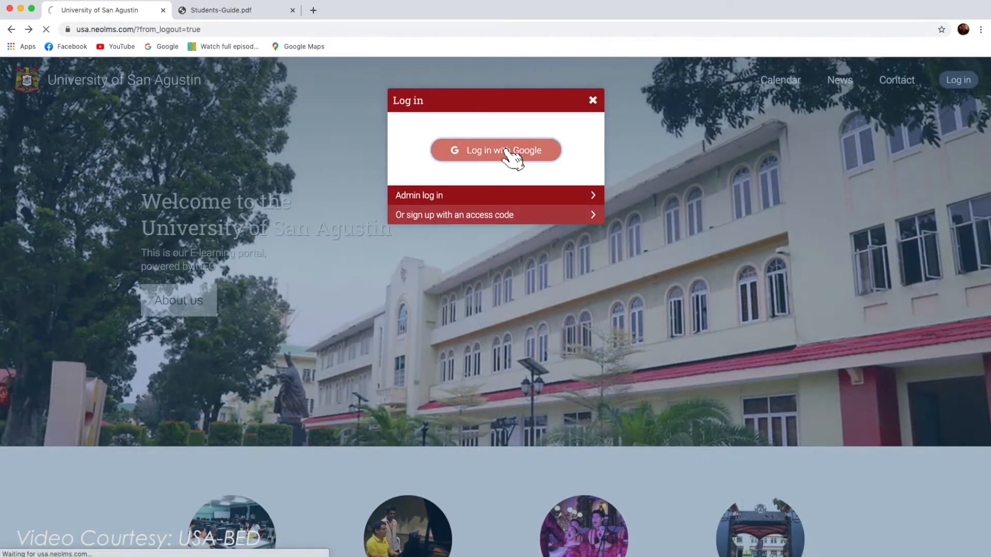
click(496, 151)
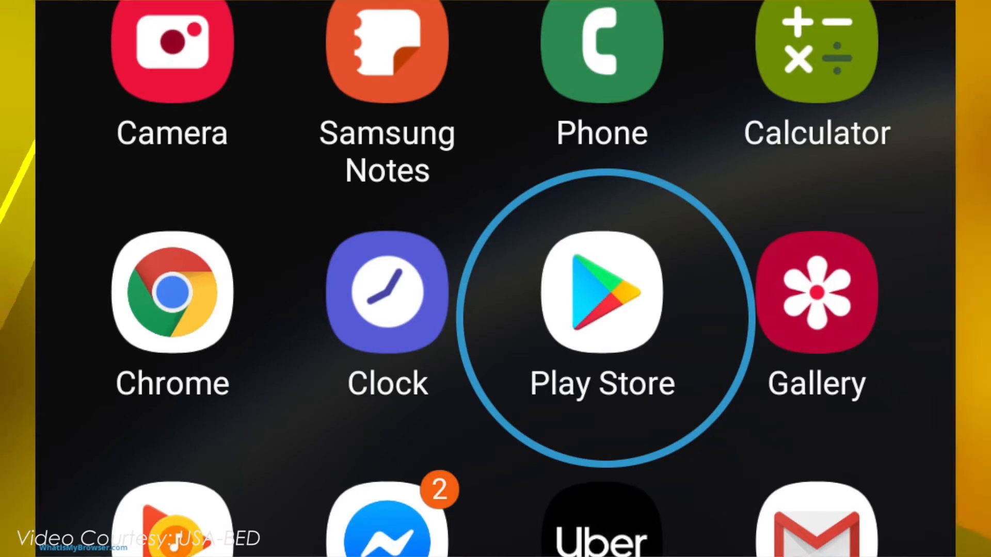
- Install the NEO app from the app store and continue with University of San Agustin as the school
click(601, 291)
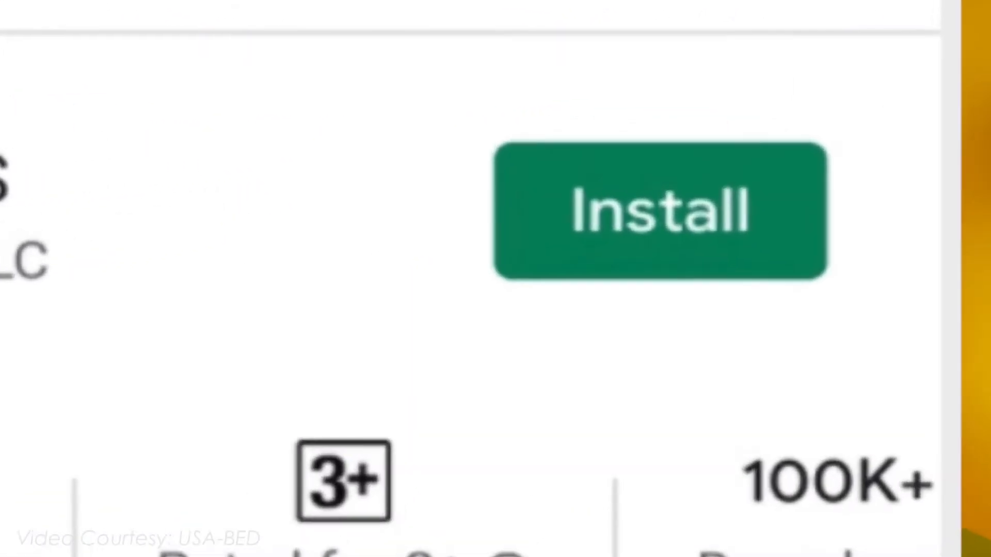
click(661, 212)
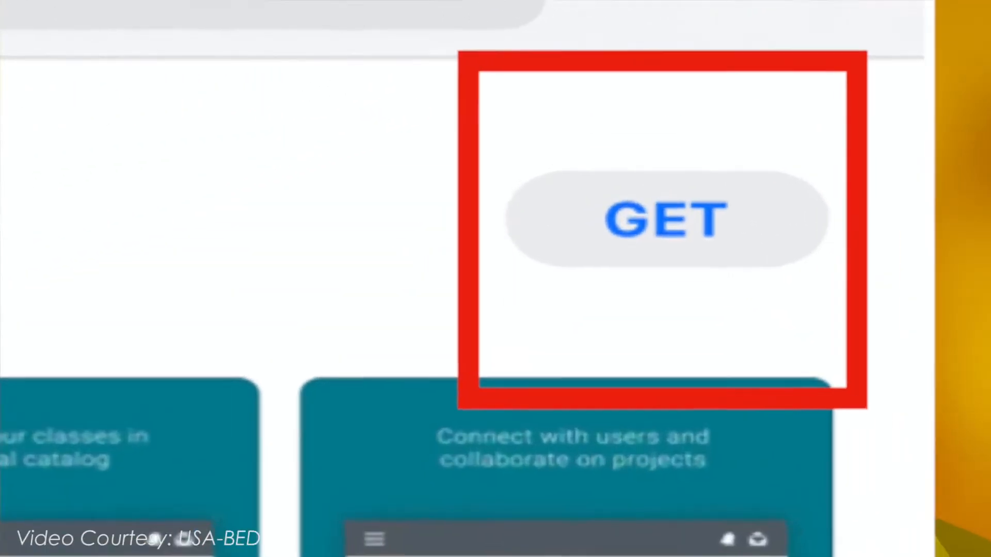
click(665, 219)
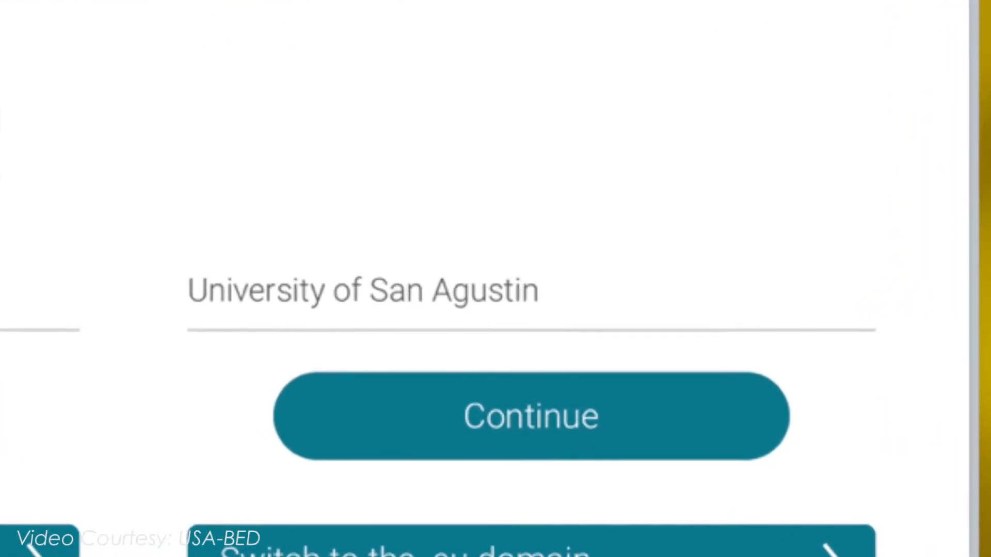
click(530, 416)
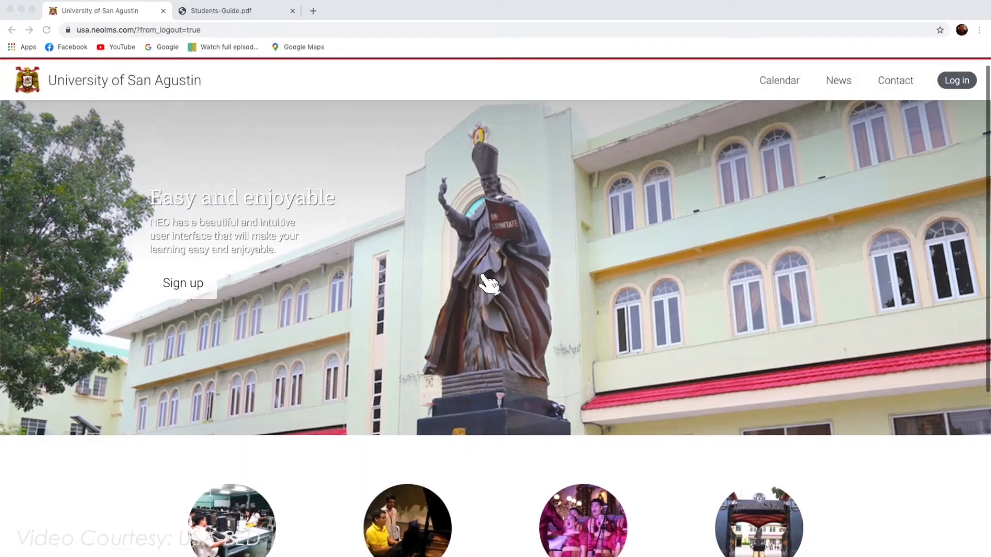
- Browse the homepage's class, teacher and activity highlights
scroll(down, 3)
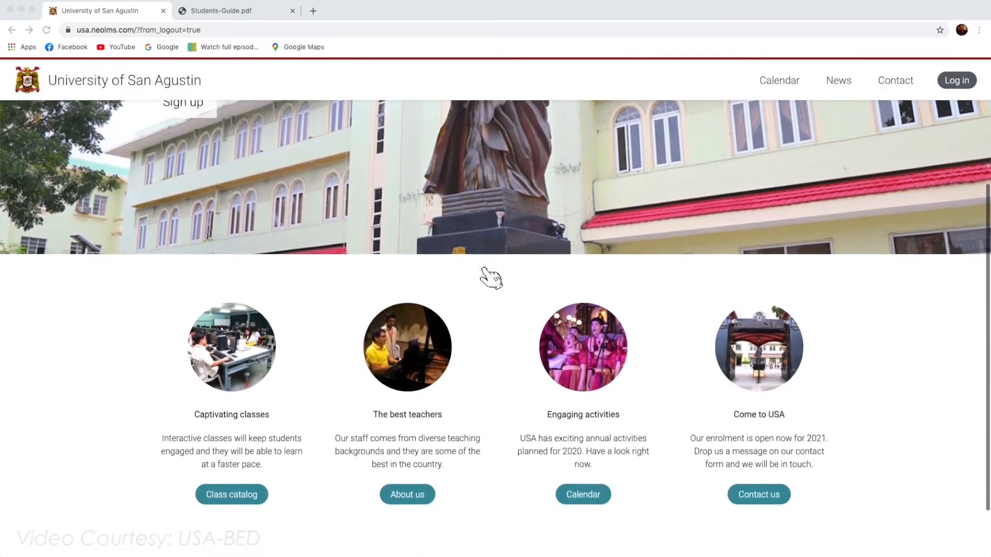
scroll(down, 3)
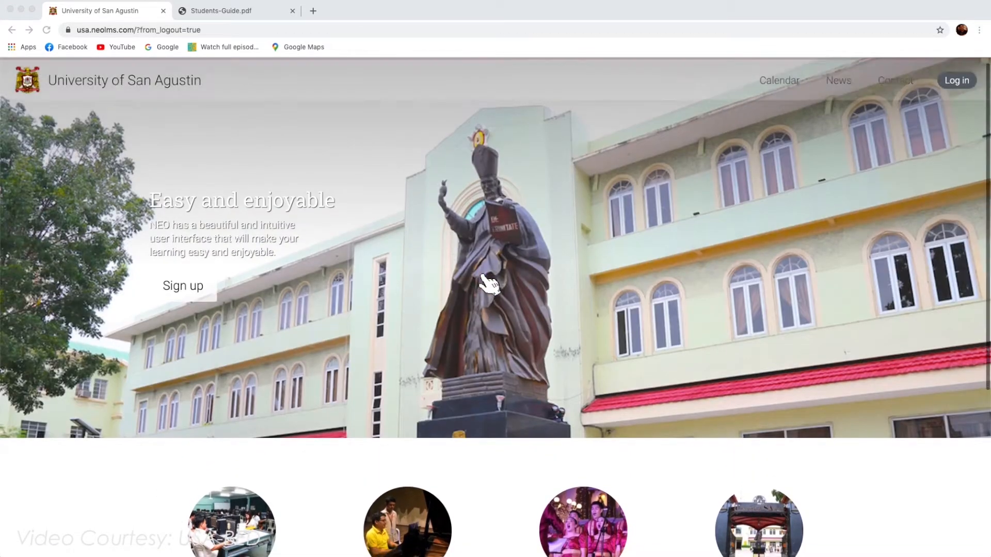
scroll(down, 3)
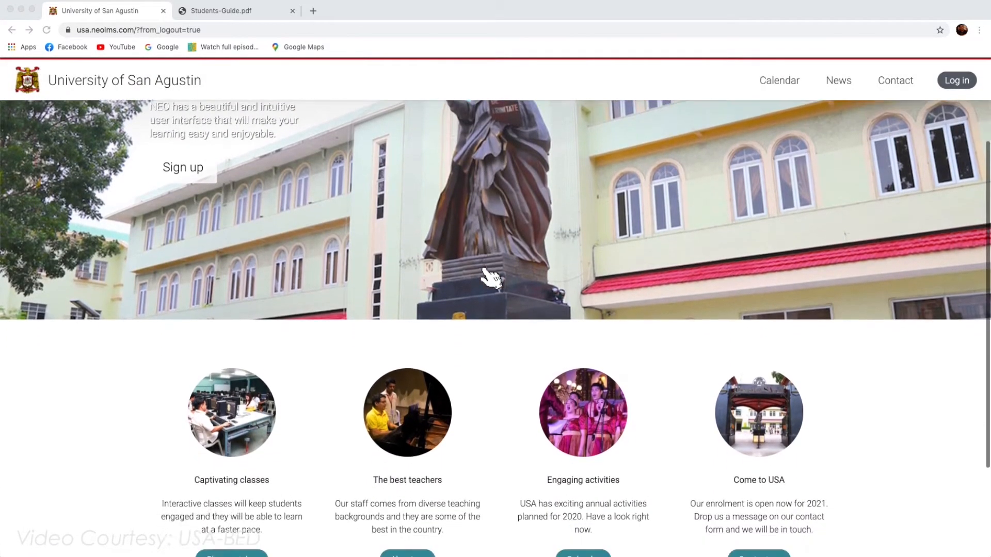
scroll(down, 3)
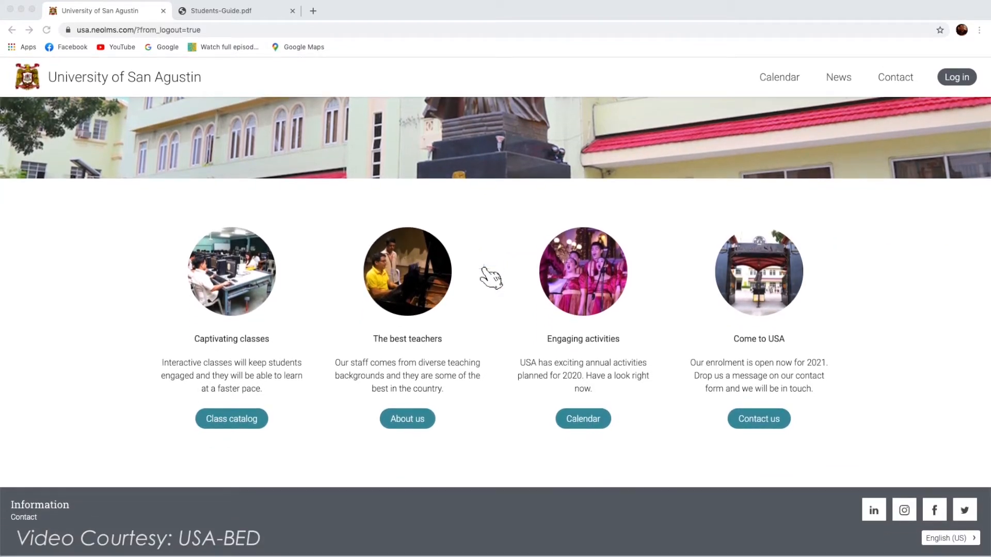
scroll(up, 3)
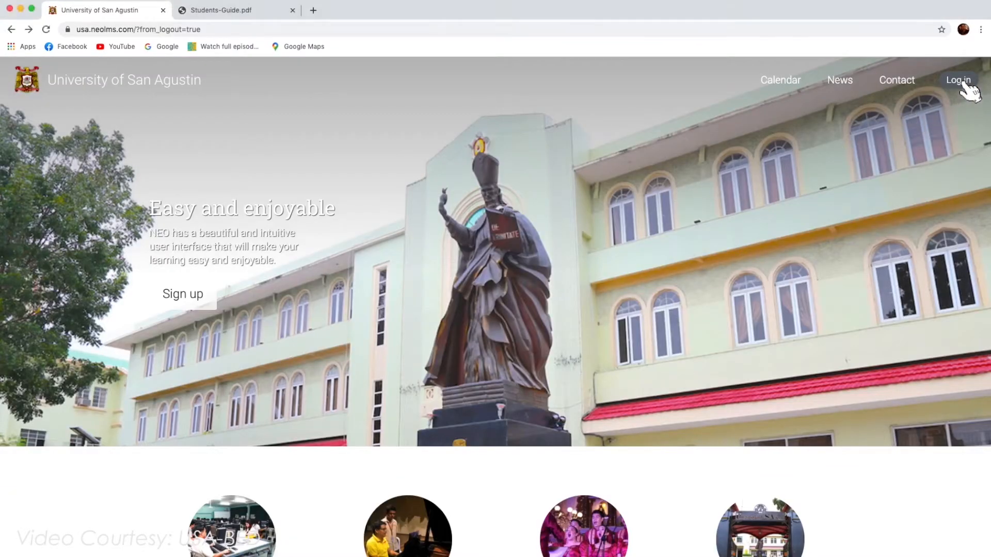
- Reach the Google account sign-in page via Log in with Google
click(957, 80)
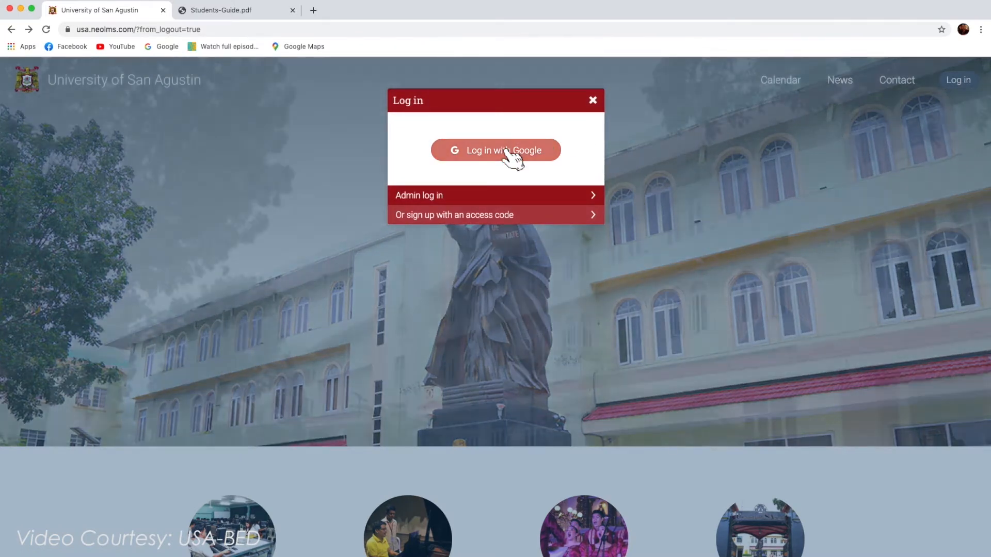
click(496, 151)
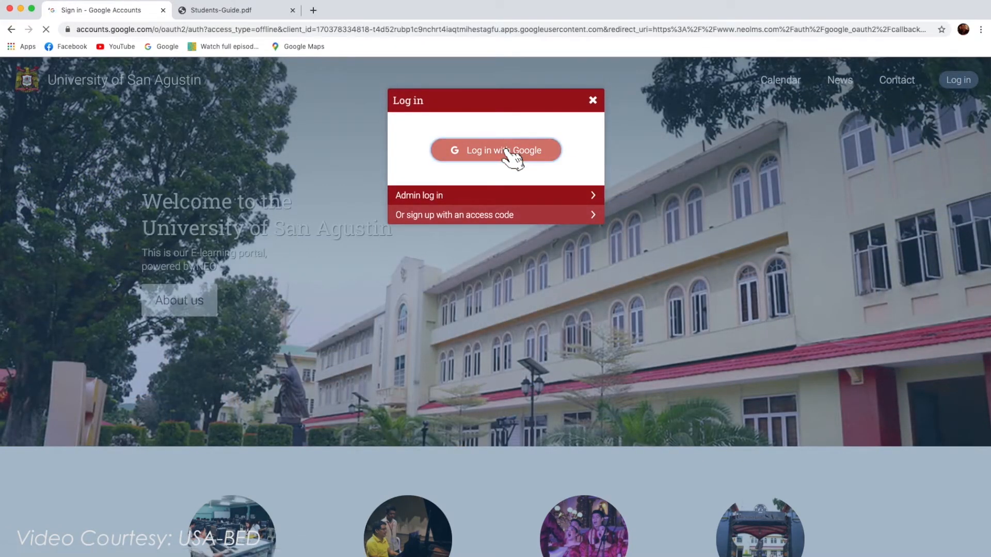
click(495, 151)
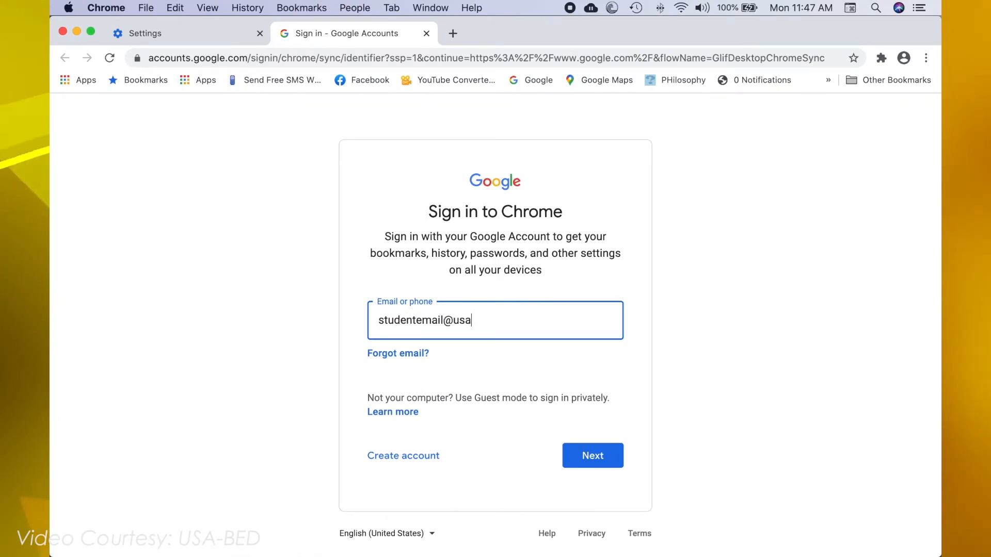
- Sign in with the school .edu email and bring up the Google apps list
text(.edu.)
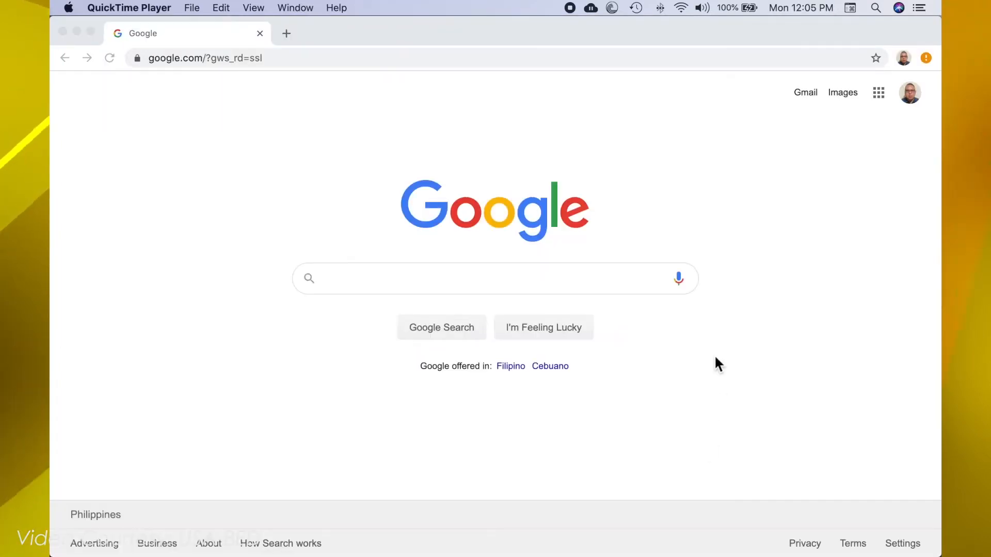
mouse_move(875, 119)
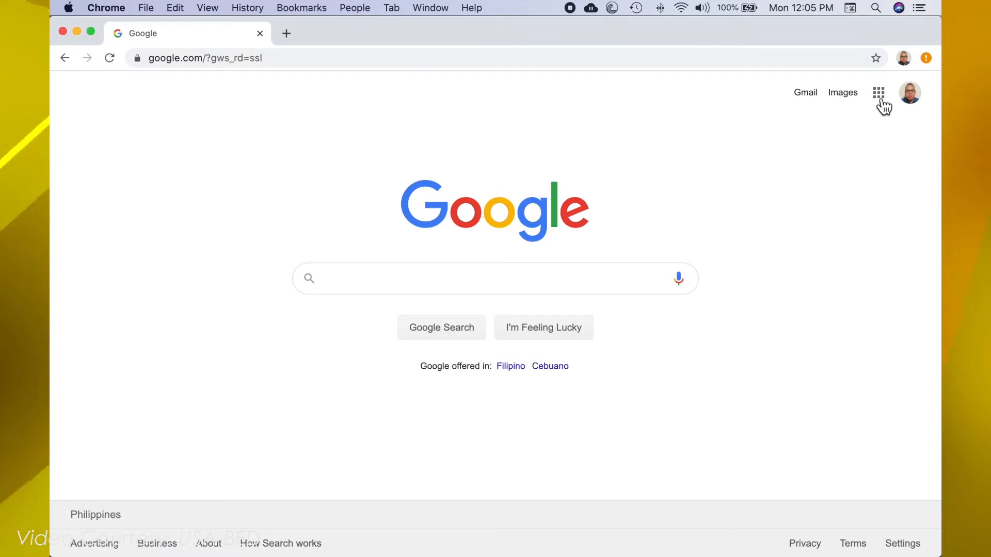
click(878, 92)
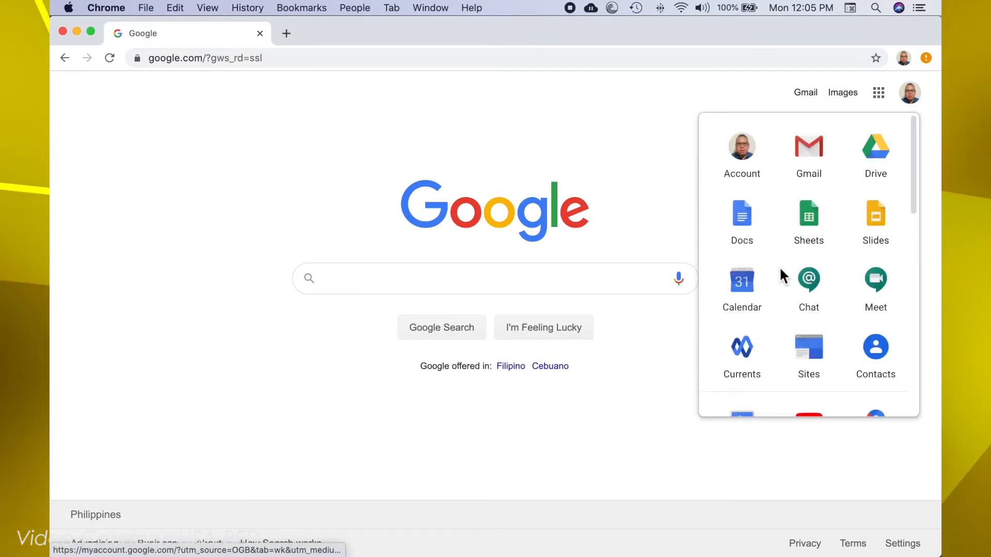
scroll(down, 3)
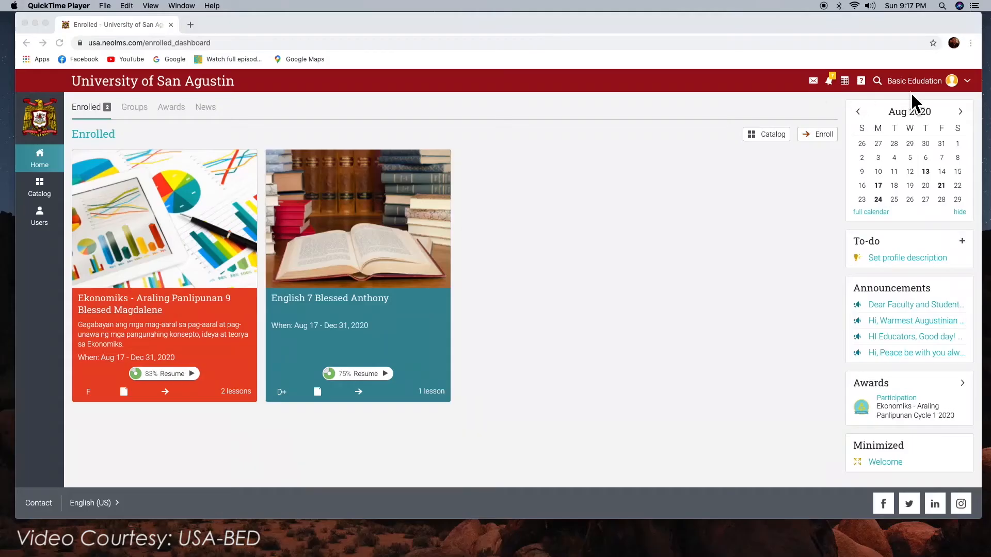
mouse_move(688, 137)
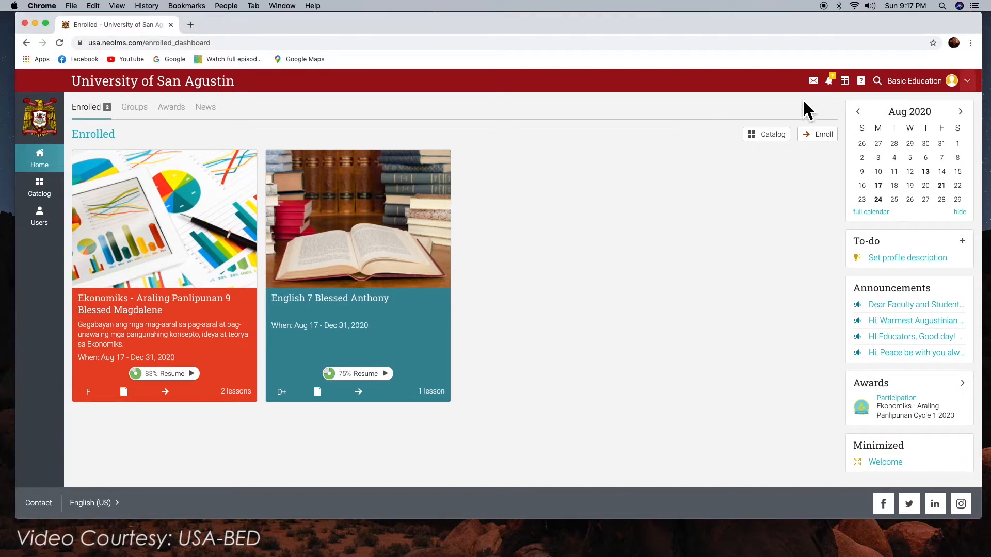
mouse_move(830, 80)
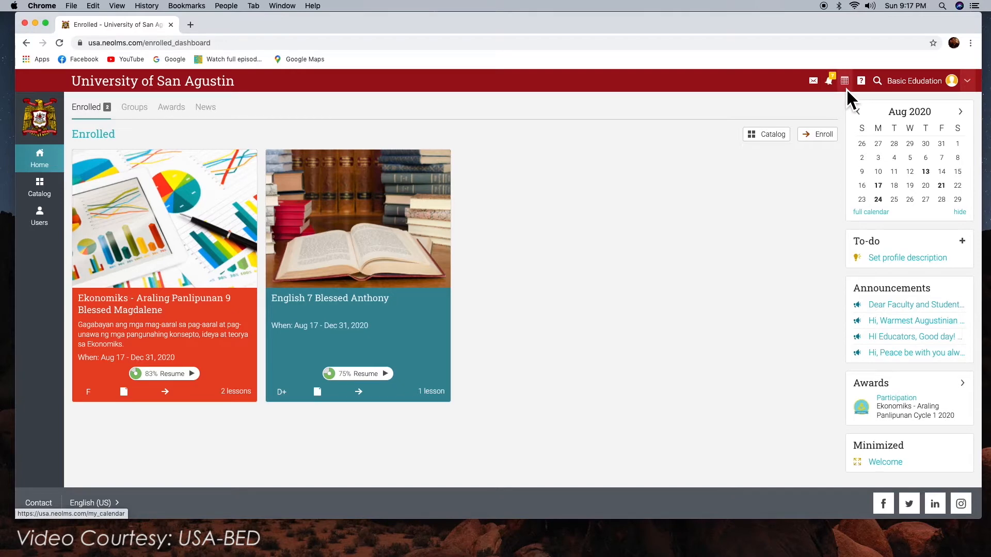
click(39, 187)
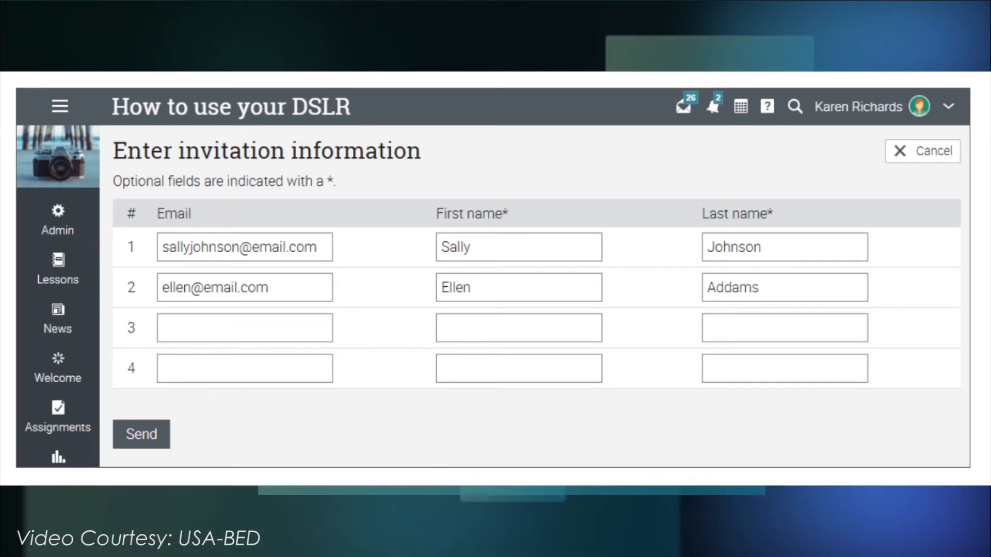
- Send the class invitations and accept the emailed invite to Pre-Kinder English
click(142, 434)
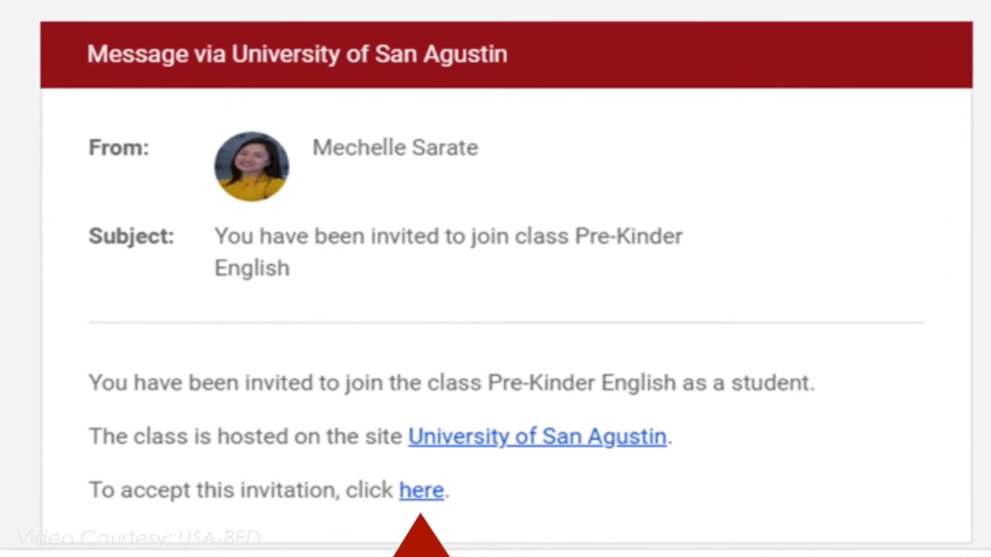
click(421, 490)
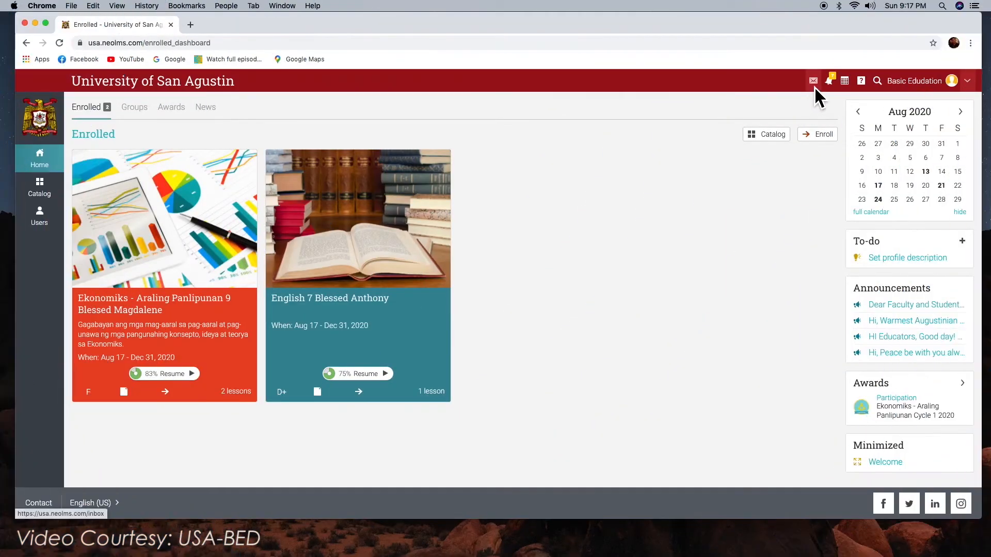
mouse_move(845, 80)
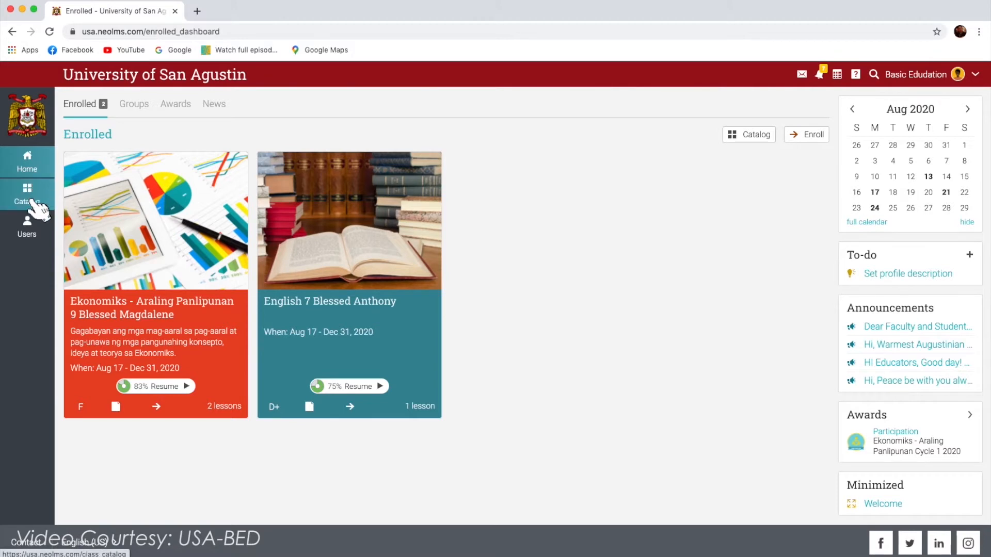
click(27, 226)
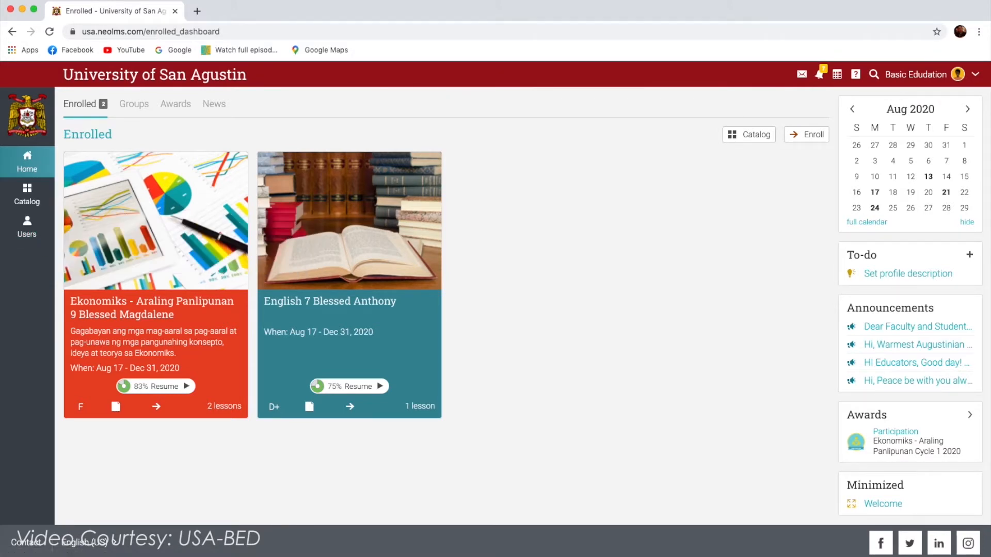
click(27, 226)
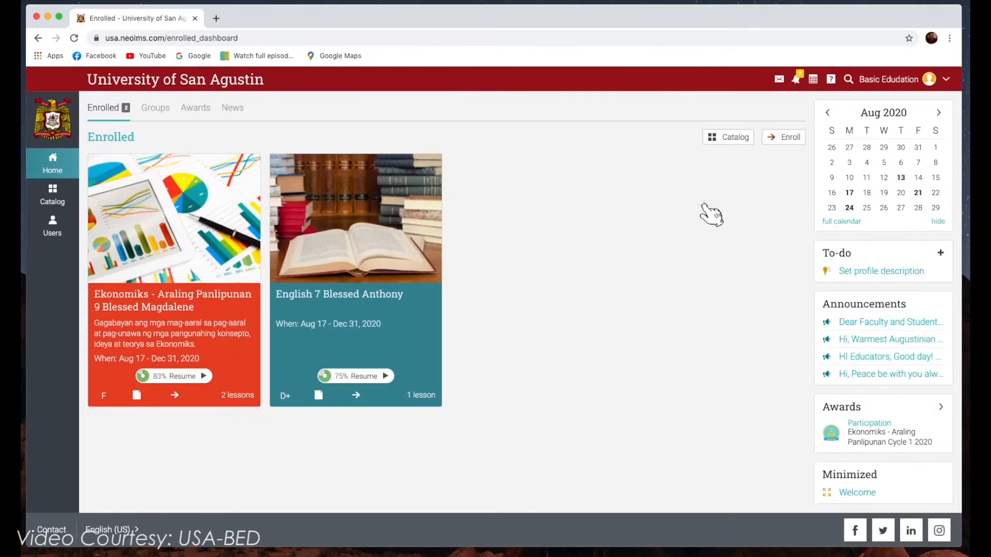
mouse_move(779, 79)
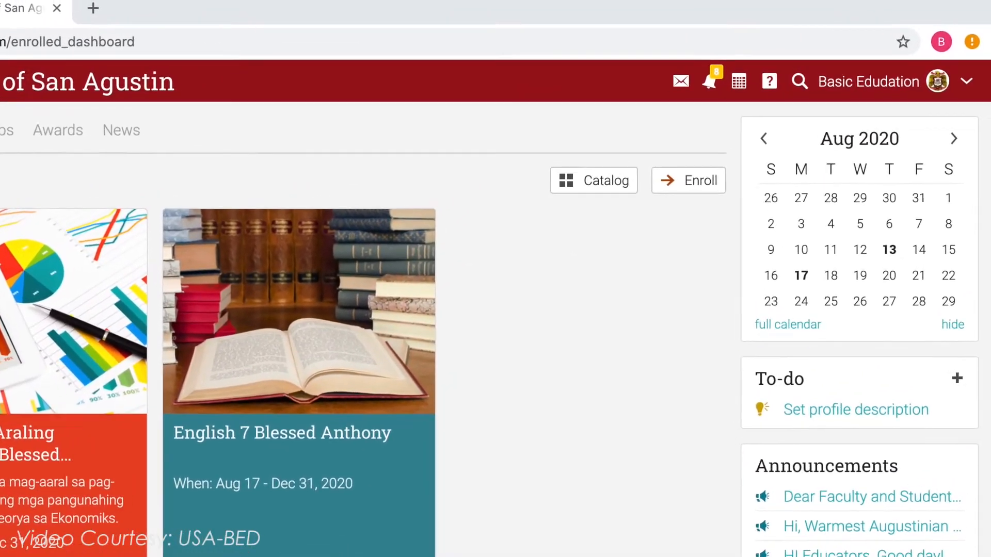
scroll(down, 3)
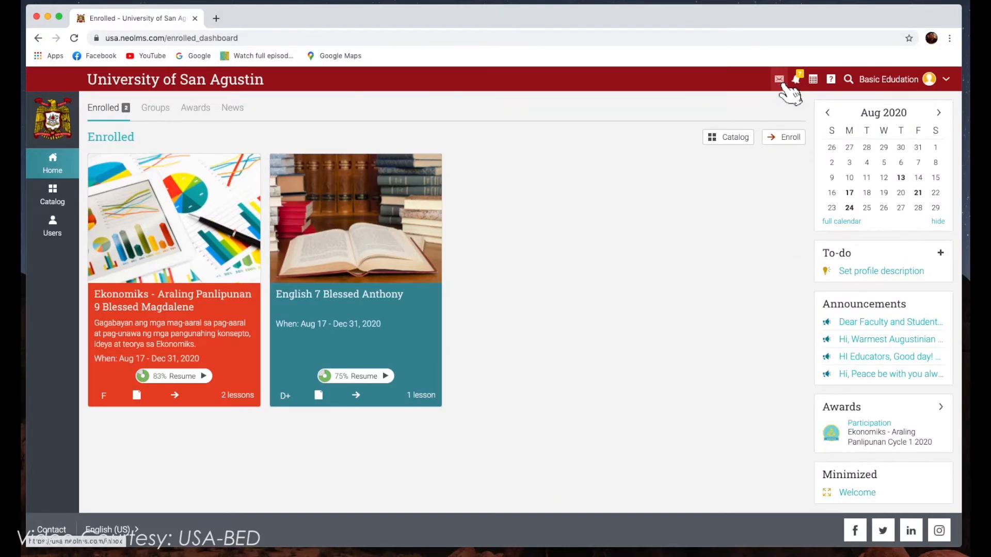
mouse_move(796, 80)
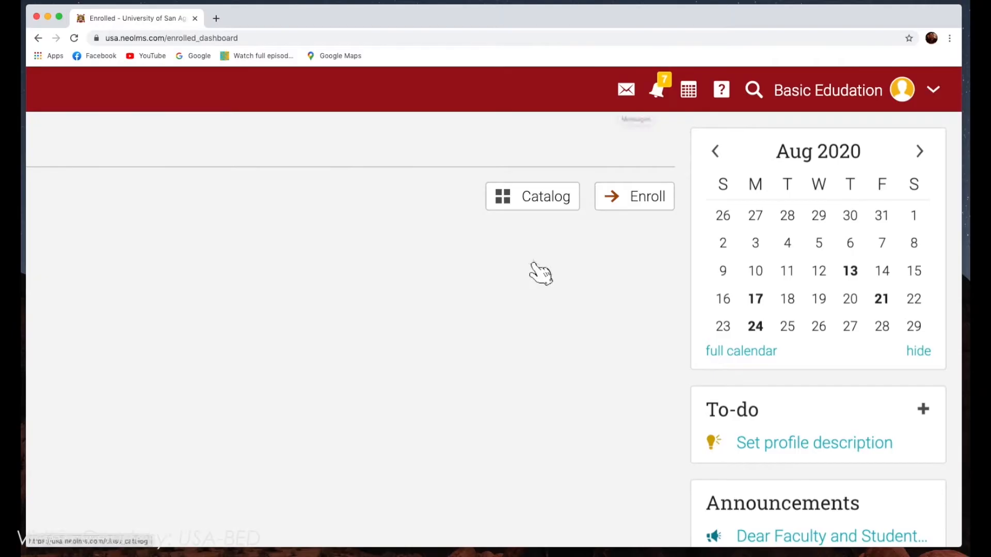
mouse_move(659, 132)
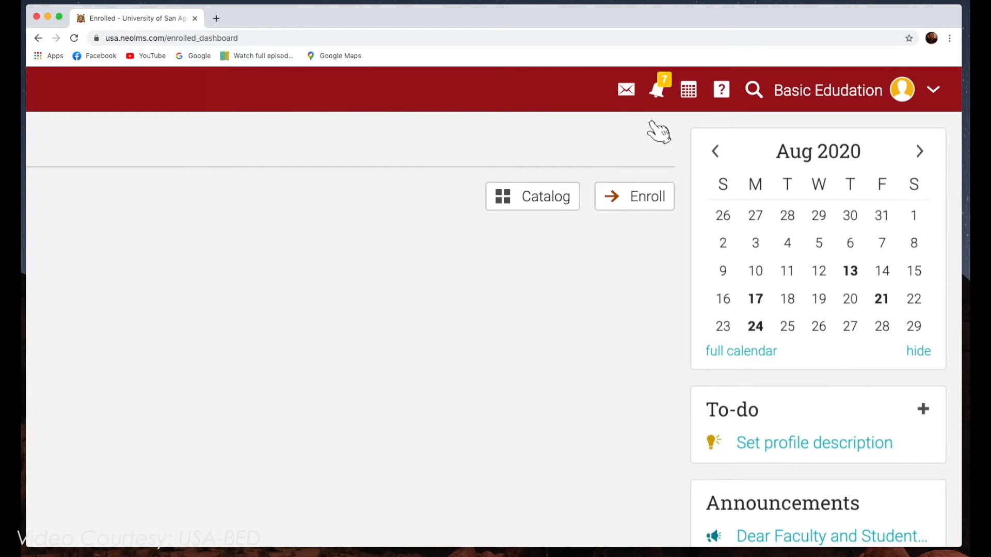
click(659, 89)
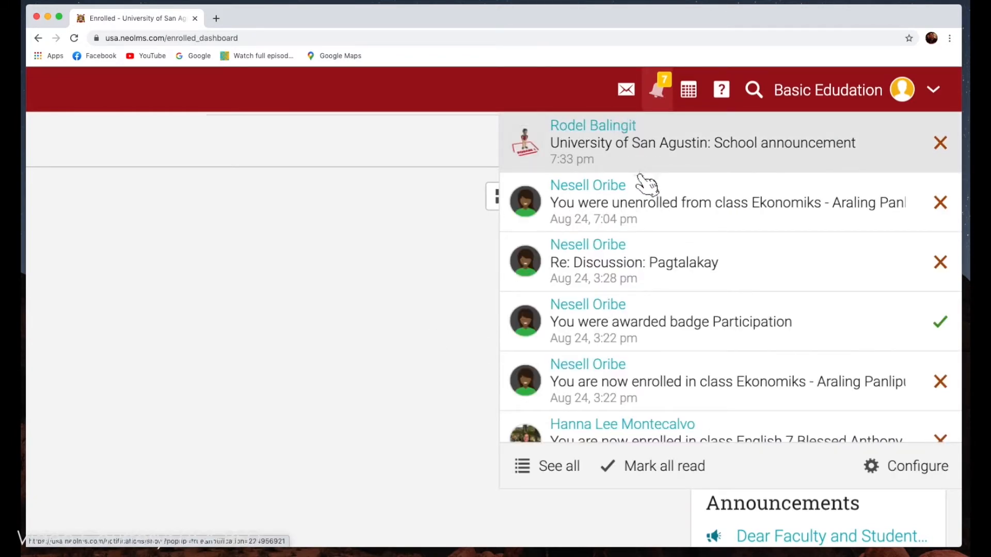
mouse_move(632, 281)
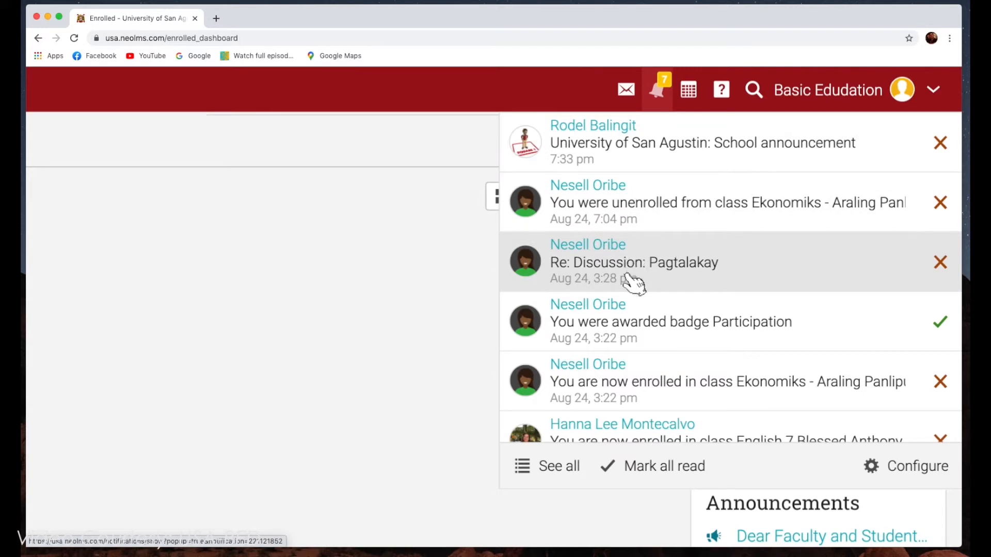
click(687, 90)
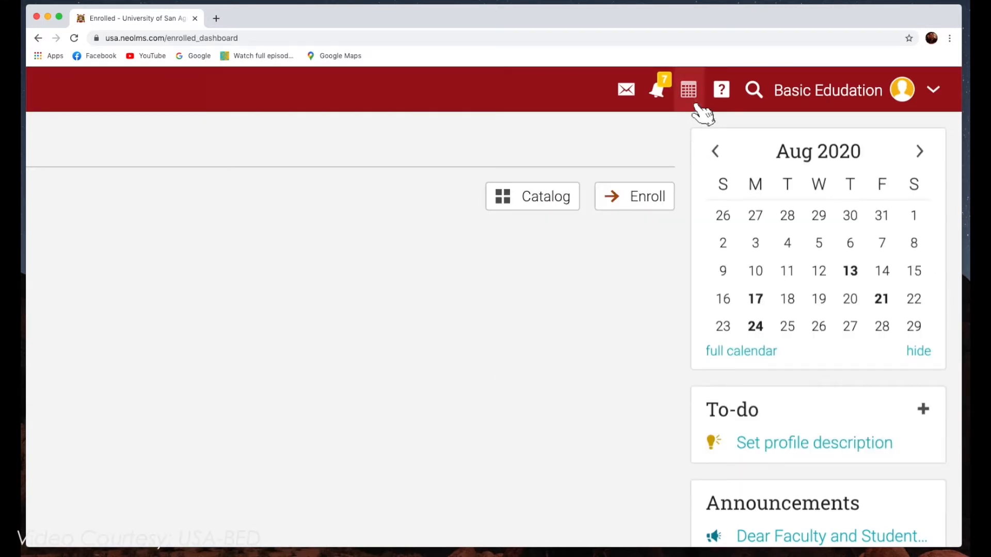
- Show My Calendar in Month view for August 2020 with class starts and due dates
click(689, 89)
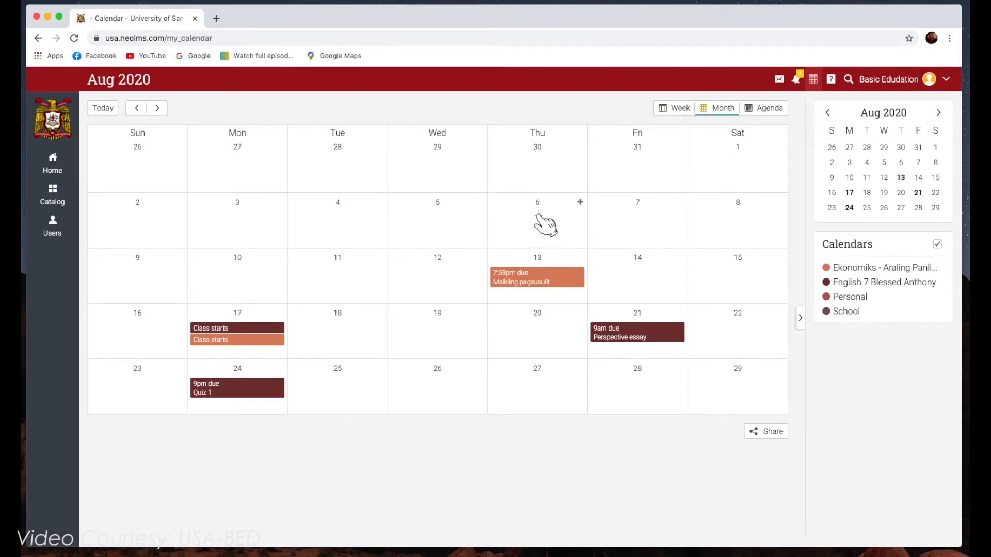
mouse_move(162, 174)
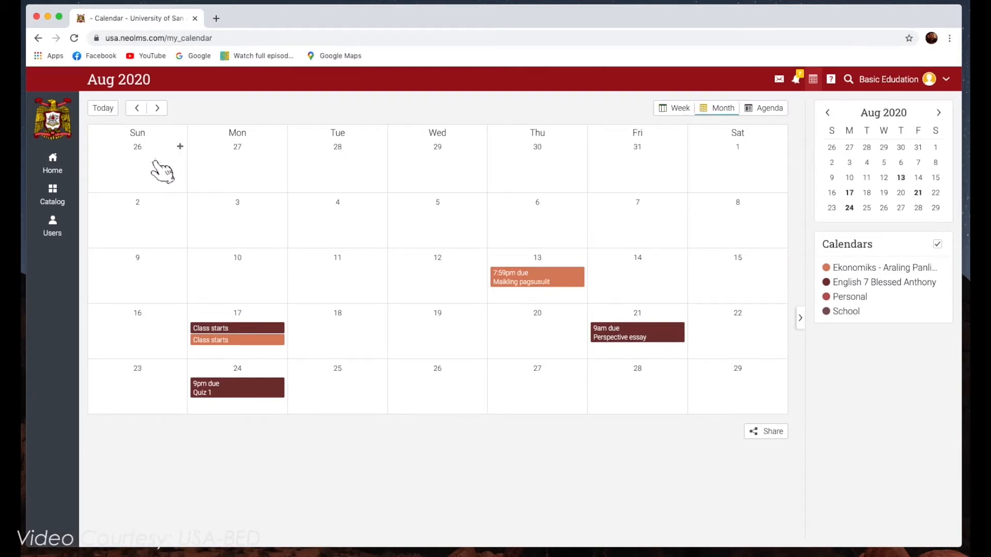
mouse_move(355, 403)
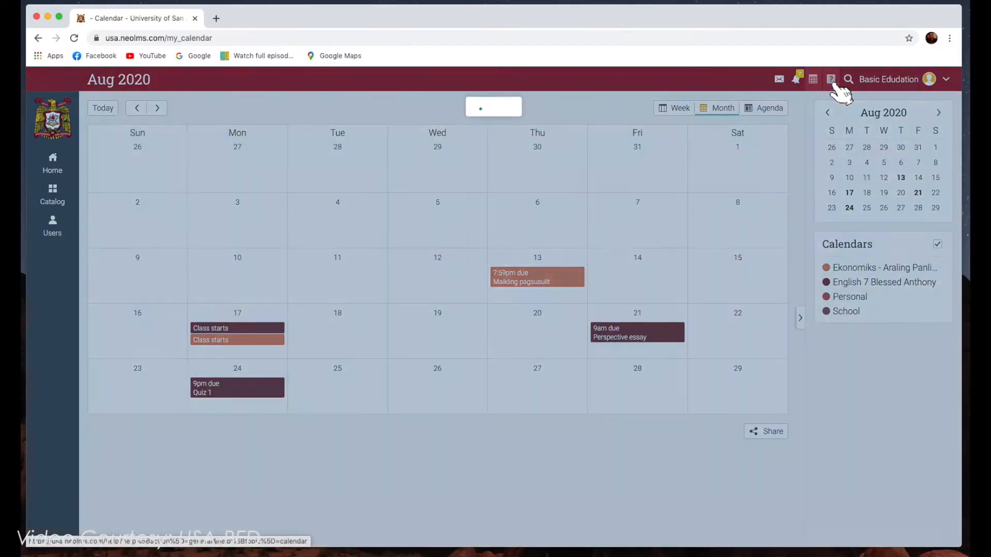
- Browse the help center's General and Students topics, ending on the student topics
click(830, 79)
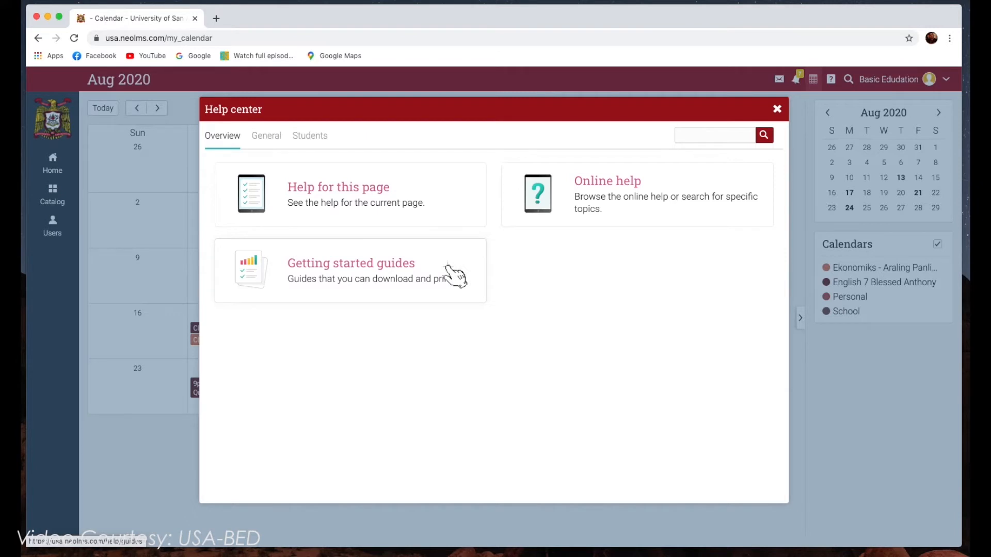
mouse_move(641, 211)
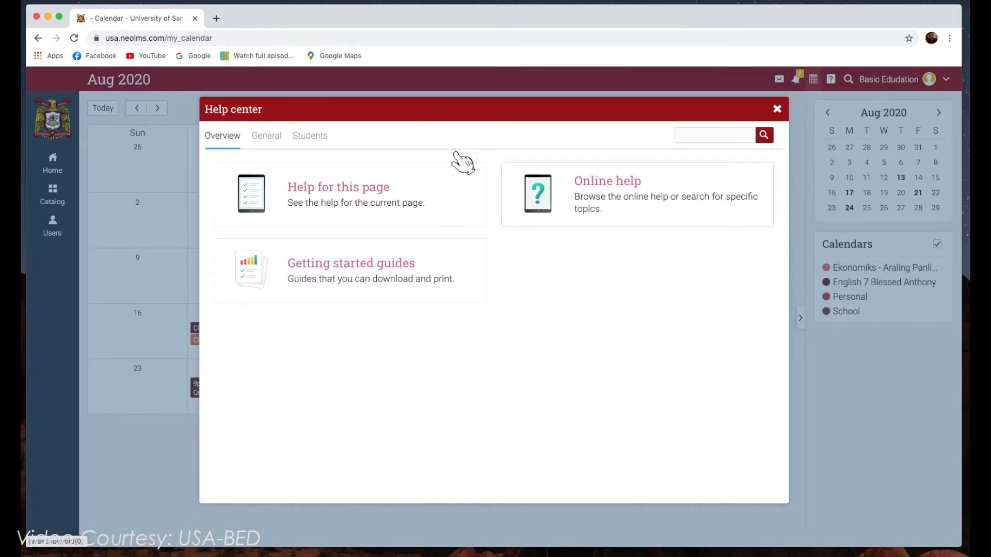
click(265, 135)
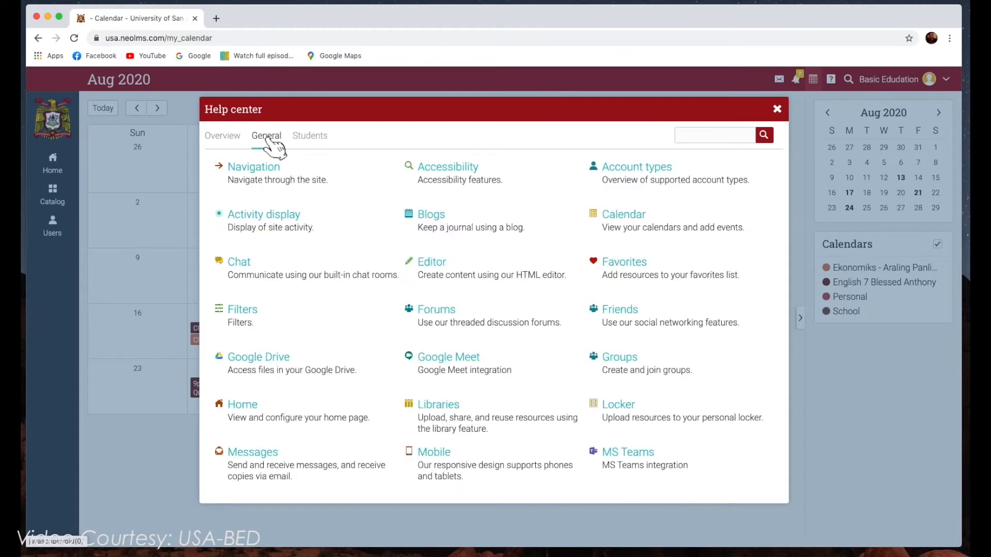
mouse_move(397, 210)
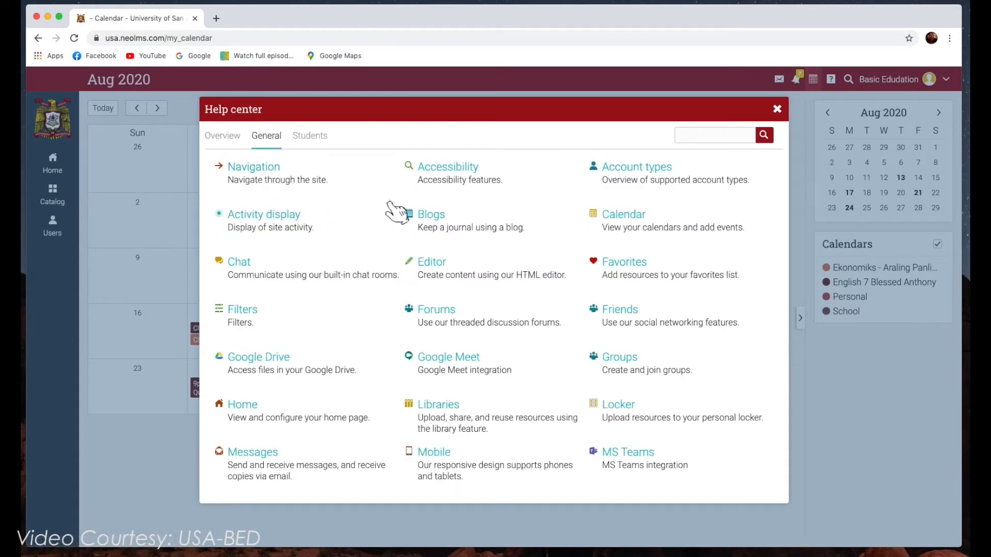
mouse_move(446, 148)
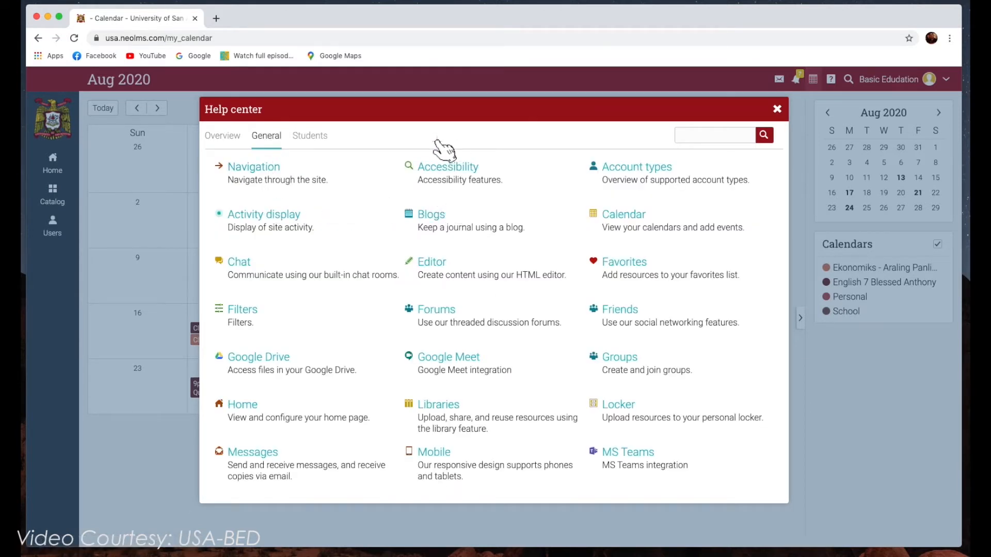
click(310, 136)
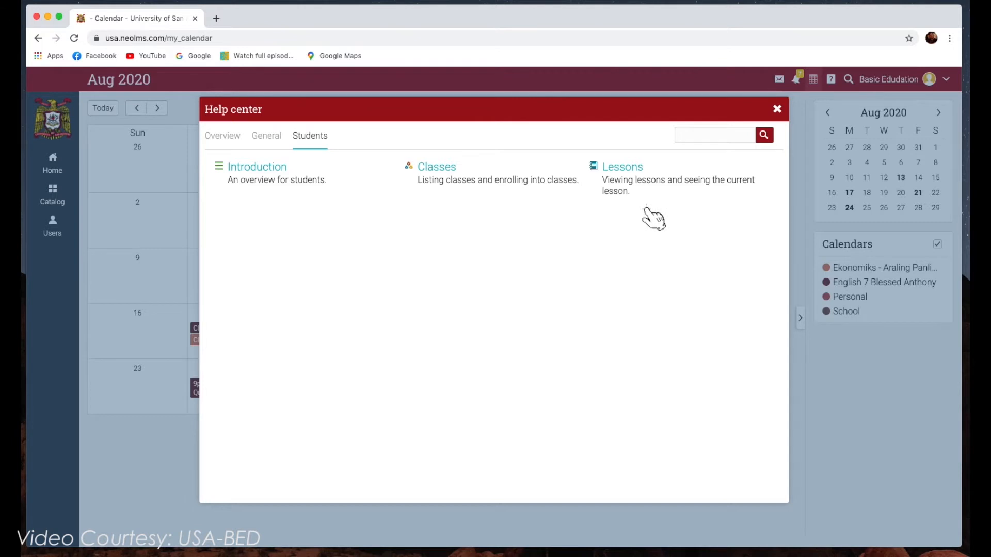
click(221, 135)
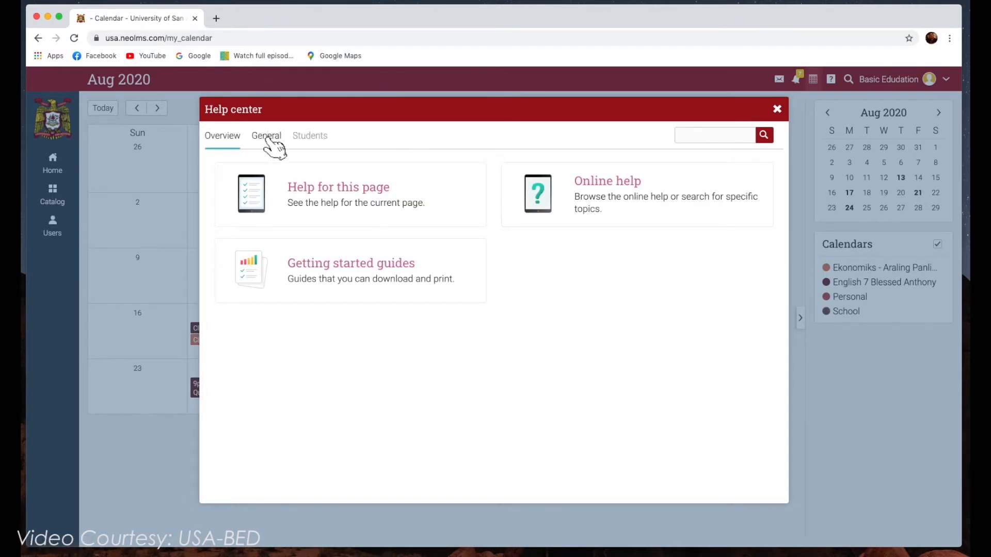
click(265, 135)
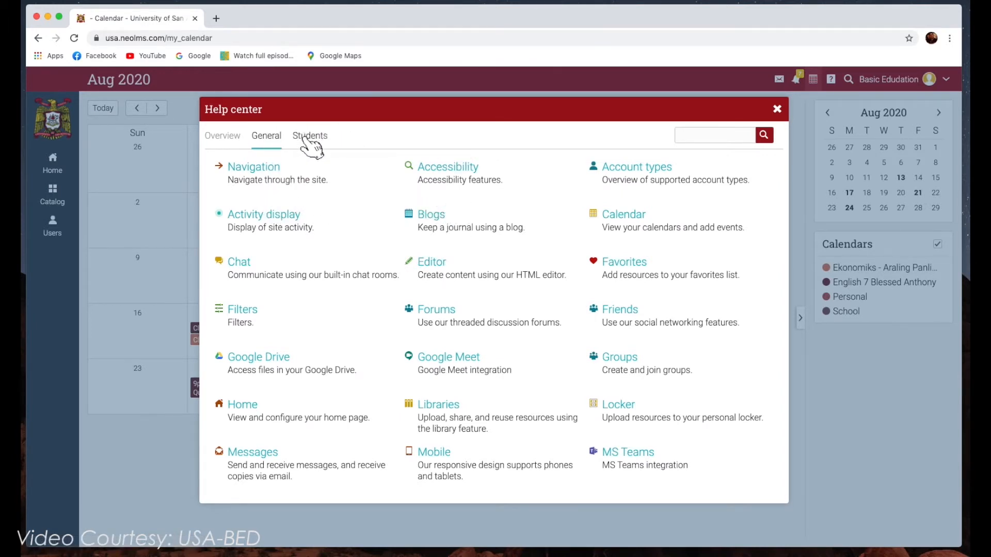
click(310, 135)
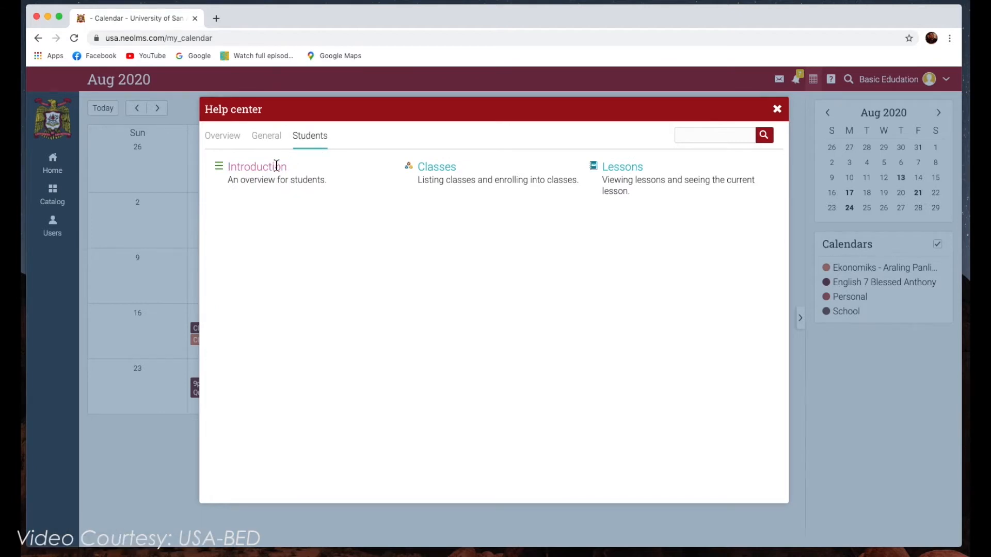
mouse_move(456, 209)
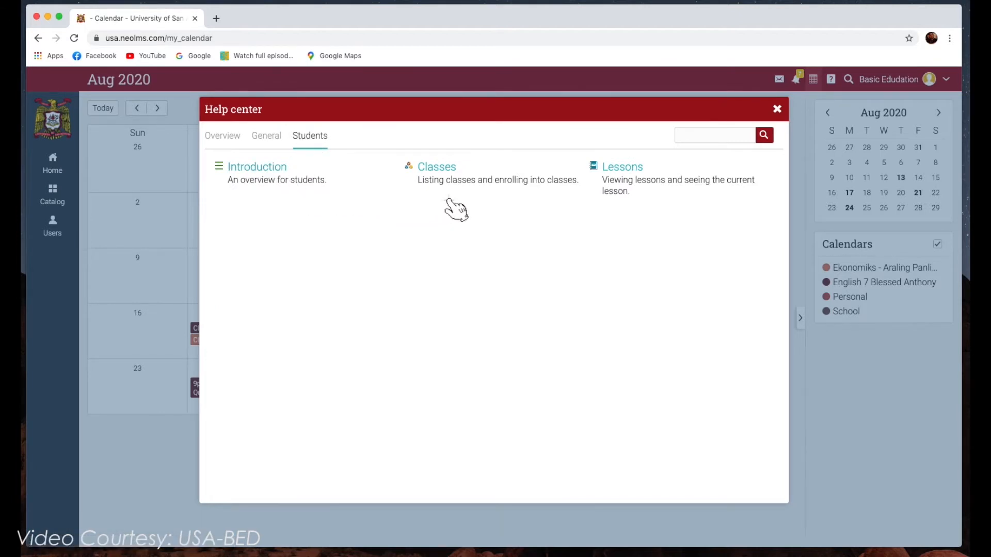
mouse_move(652, 219)
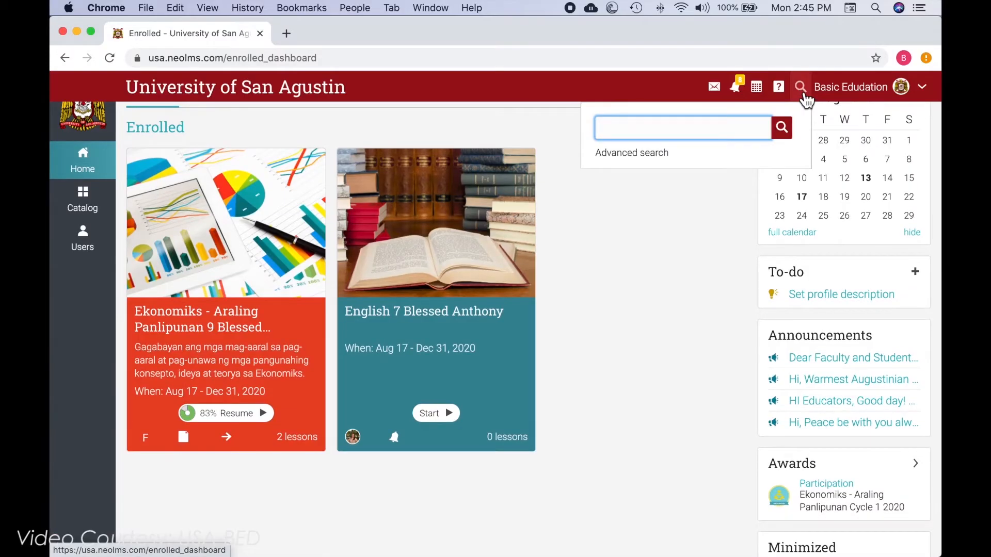
- Search the site for 'assignments'
text(assignments)
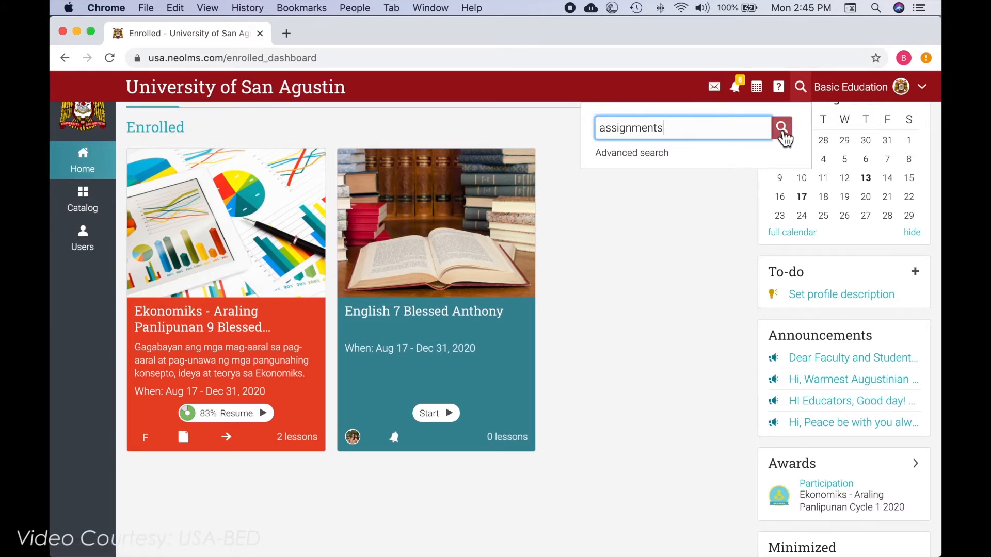
click(755, 87)
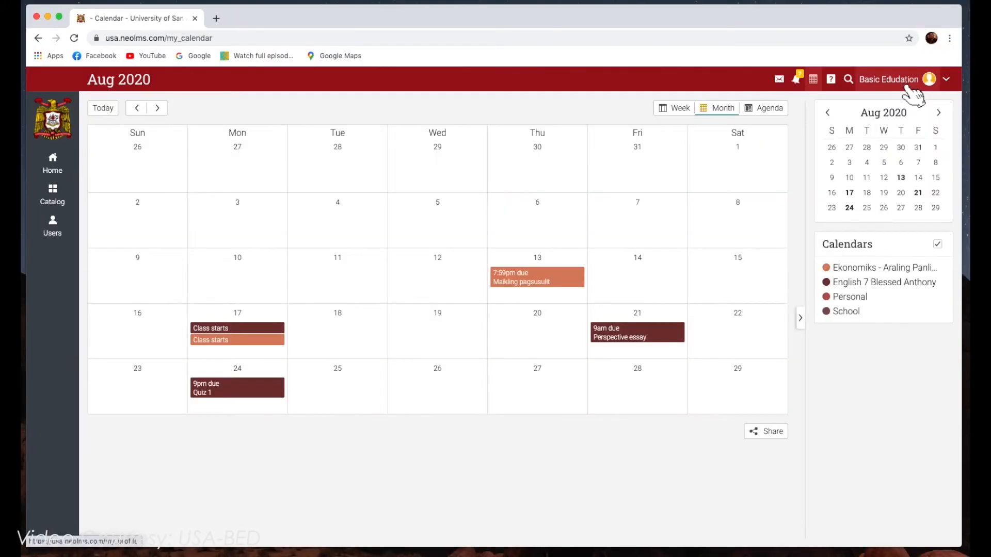
- View the profile's edit options (Picture, Description, Password, Info, Social media) and close them
click(947, 79)
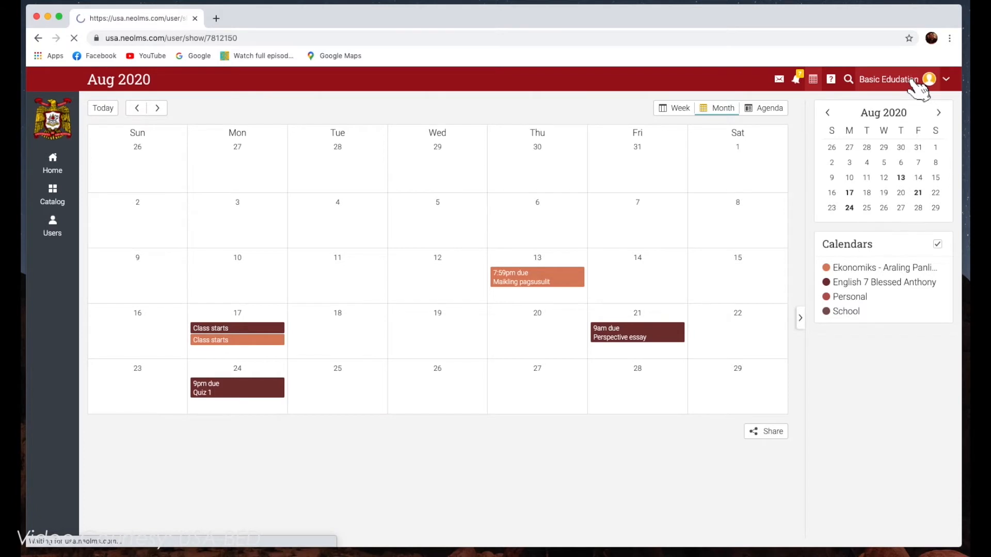
click(887, 79)
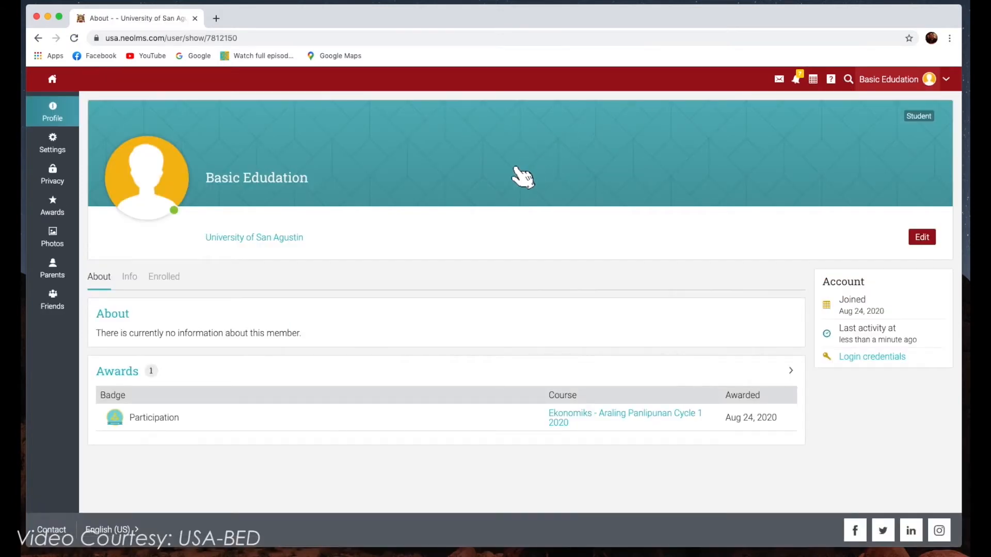
mouse_move(356, 194)
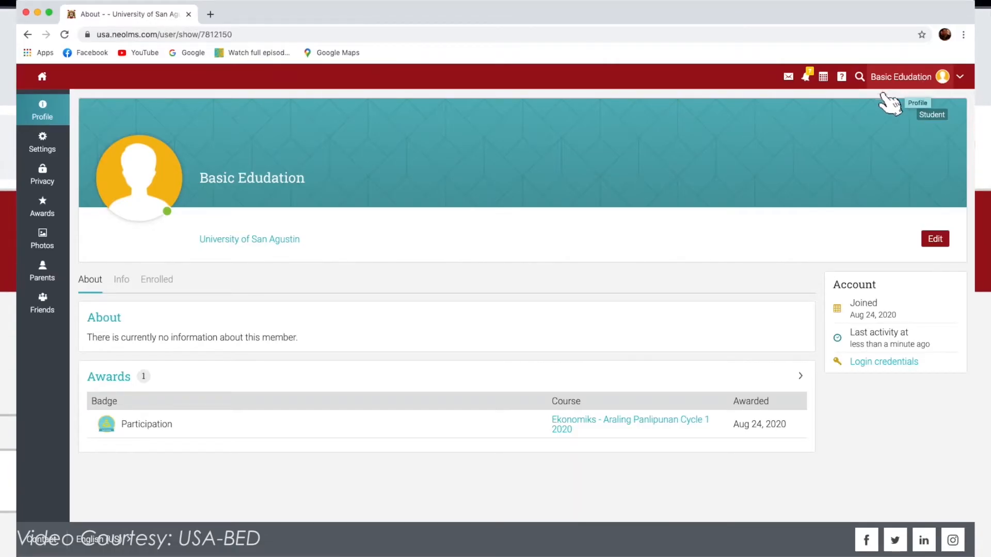
mouse_move(433, 175)
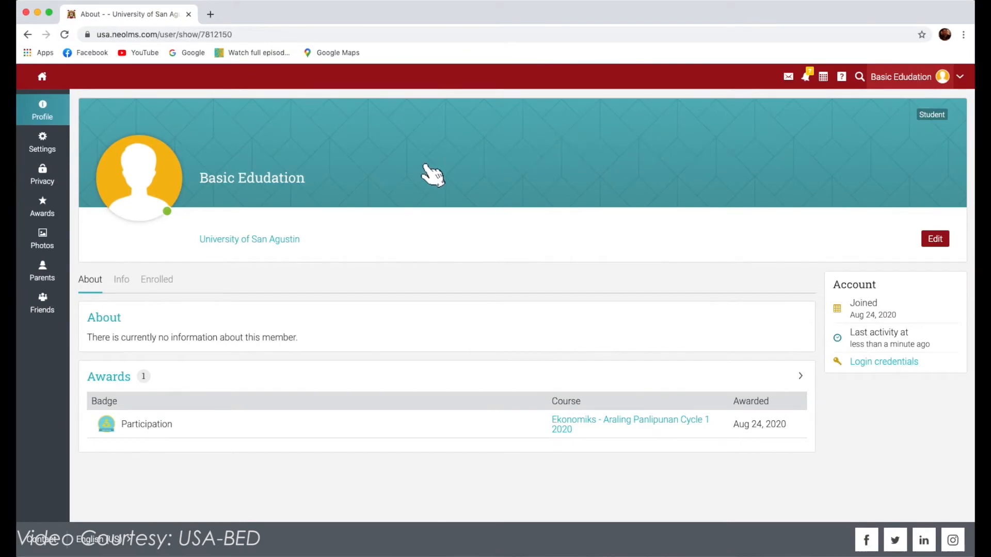
mouse_move(877, 253)
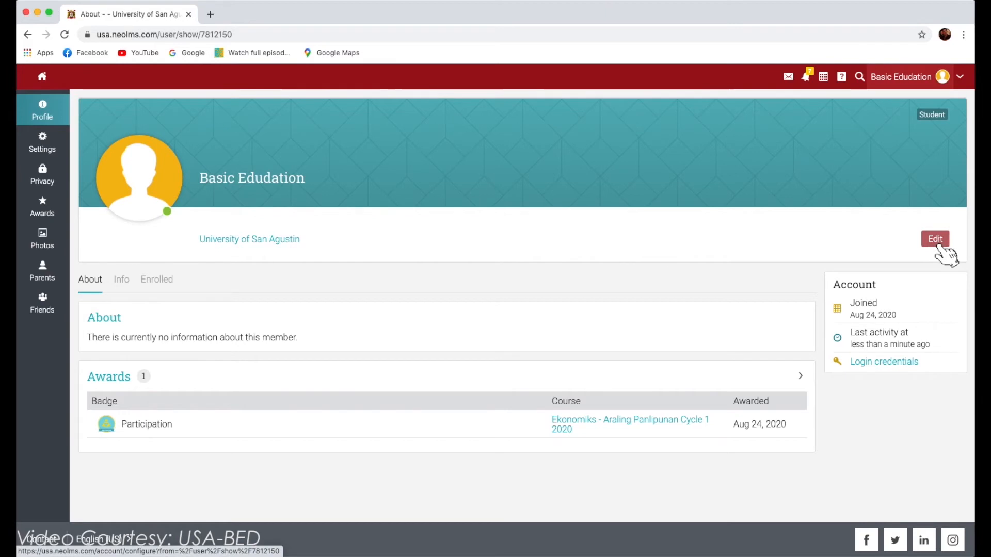
click(935, 238)
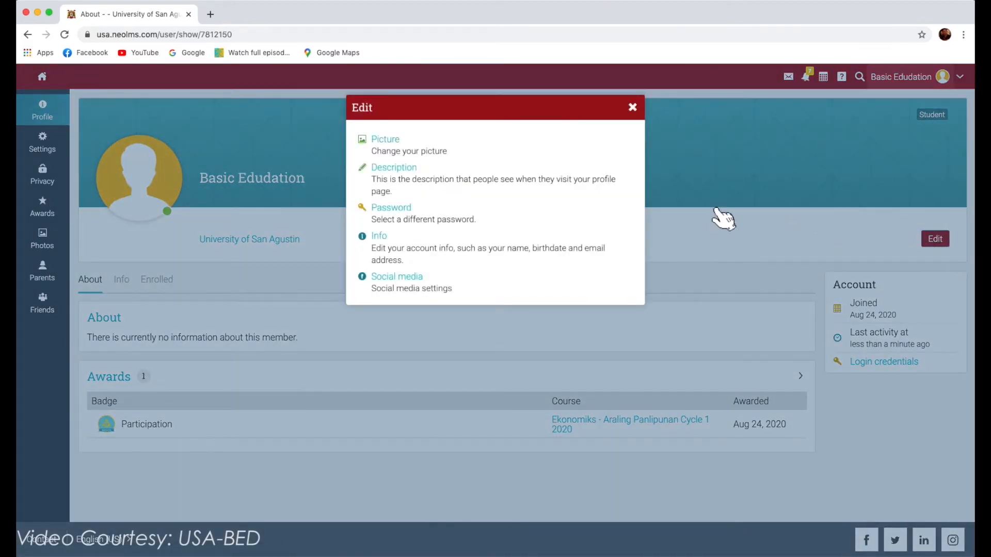
mouse_move(425, 146)
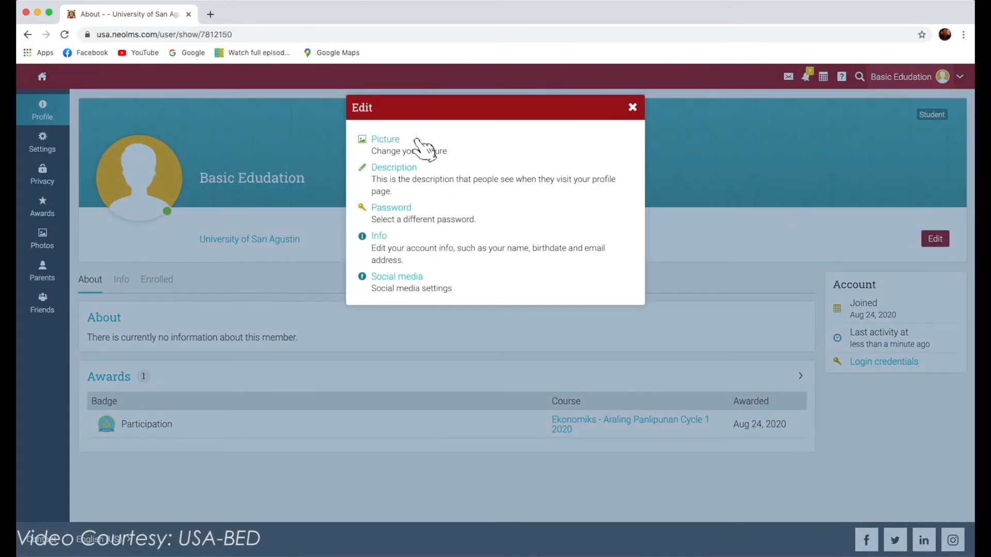
mouse_move(432, 219)
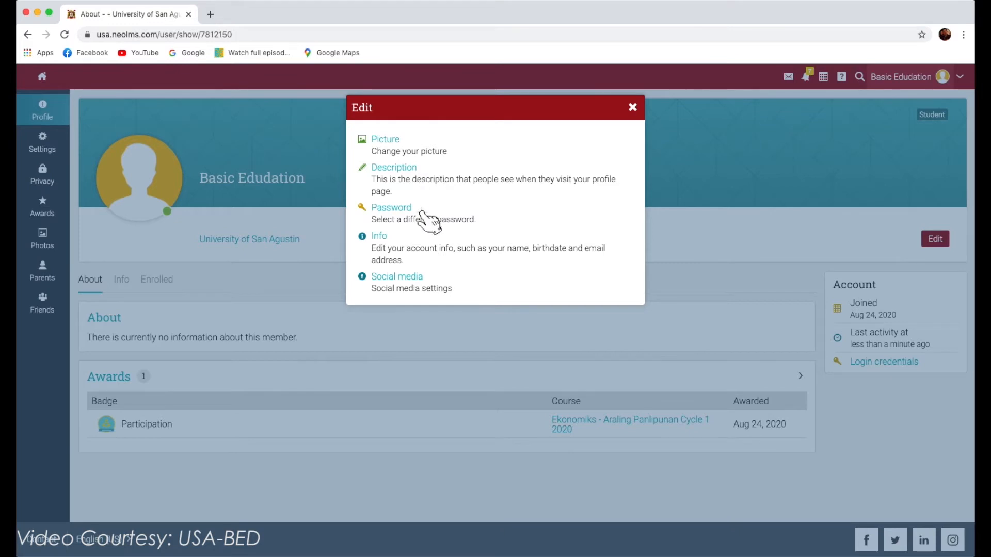
mouse_move(413, 259)
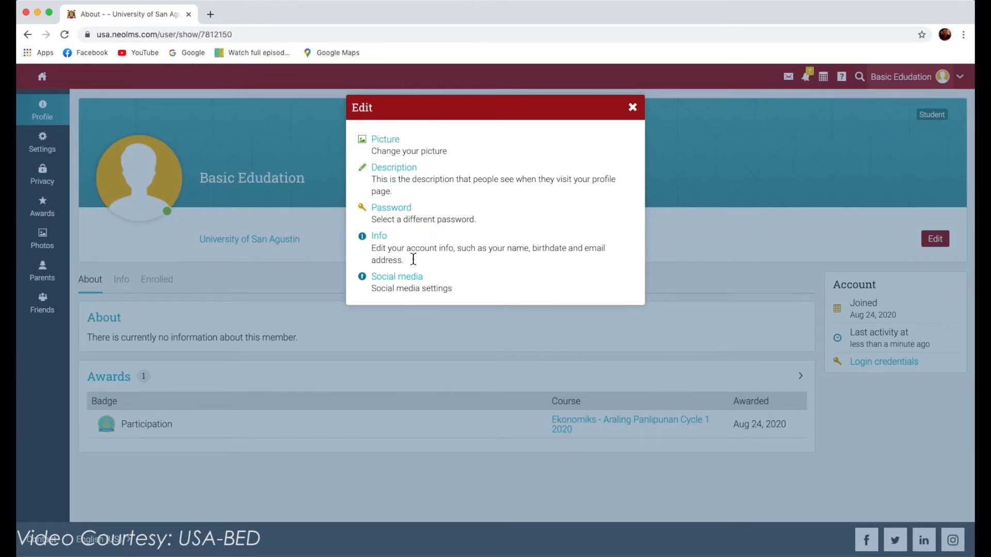
click(632, 107)
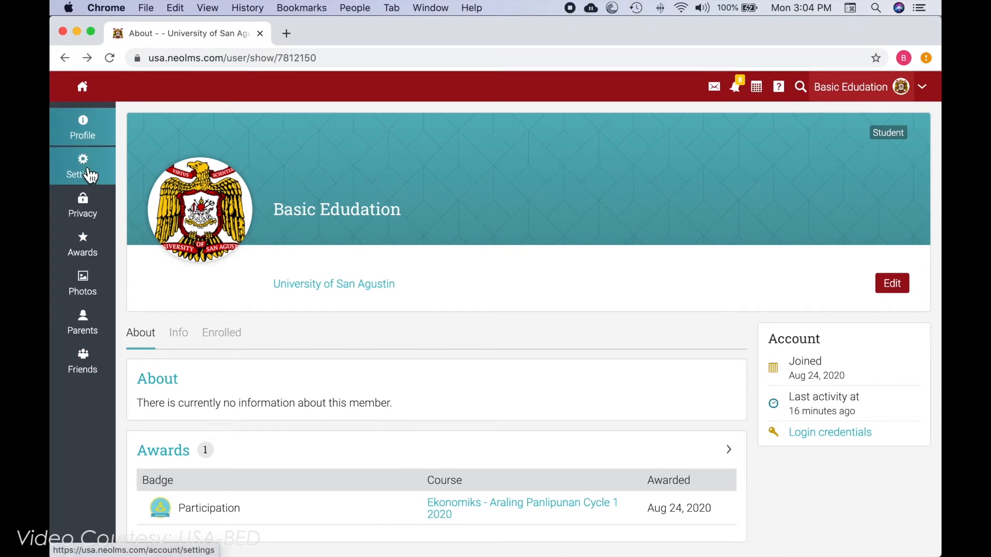
- Review Display, Social media, Integrations and Miscellaneous settings, then list the available interface languages
click(82, 168)
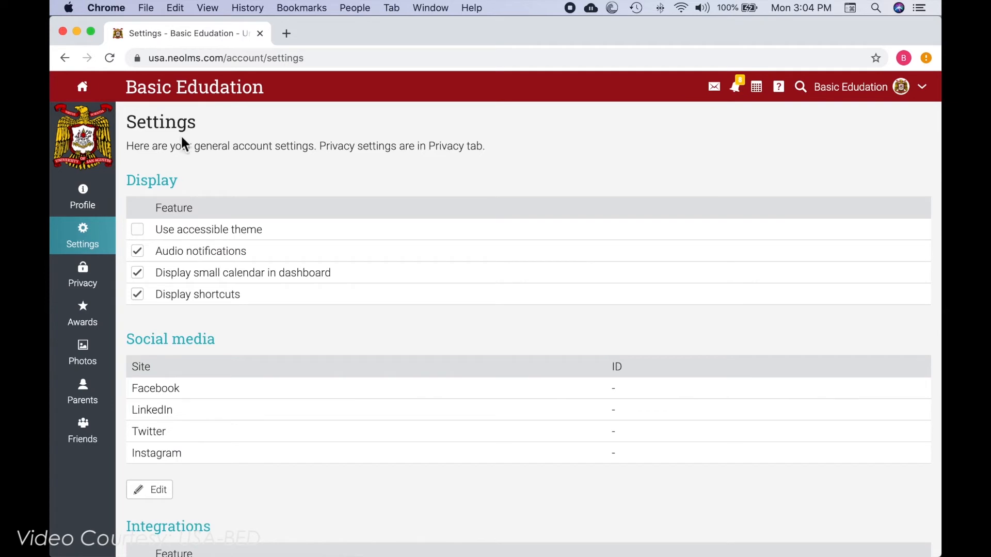
scroll(down, 3)
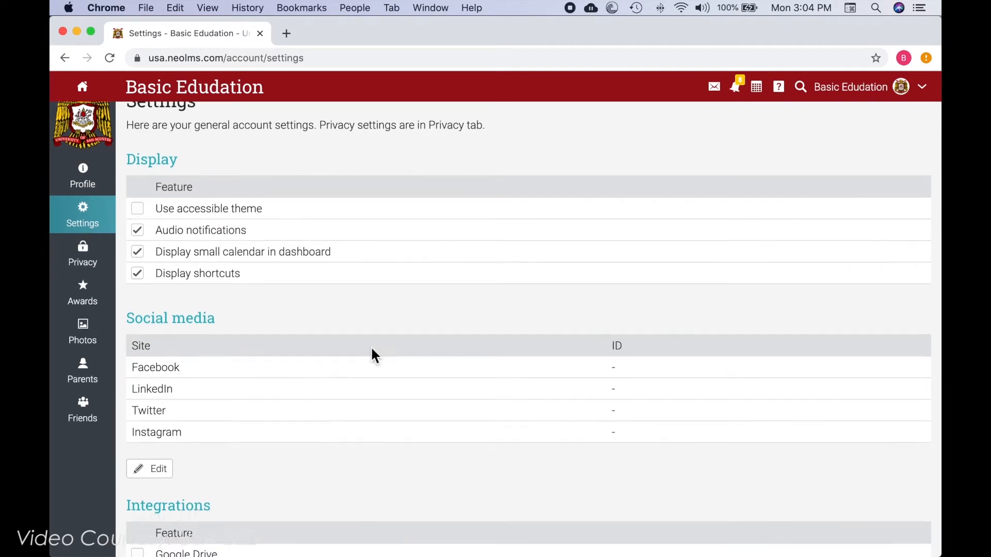
scroll(down, 3)
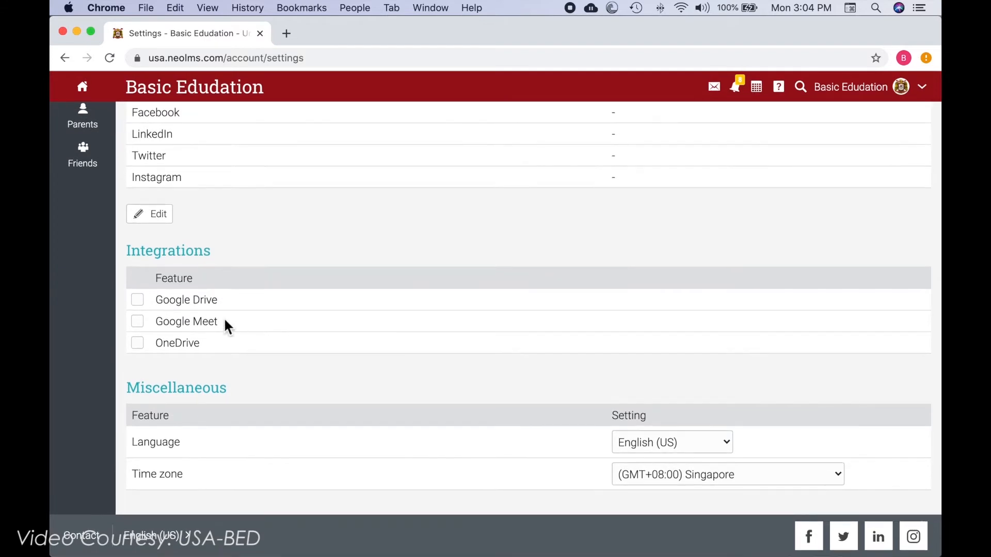
scroll(down, 3)
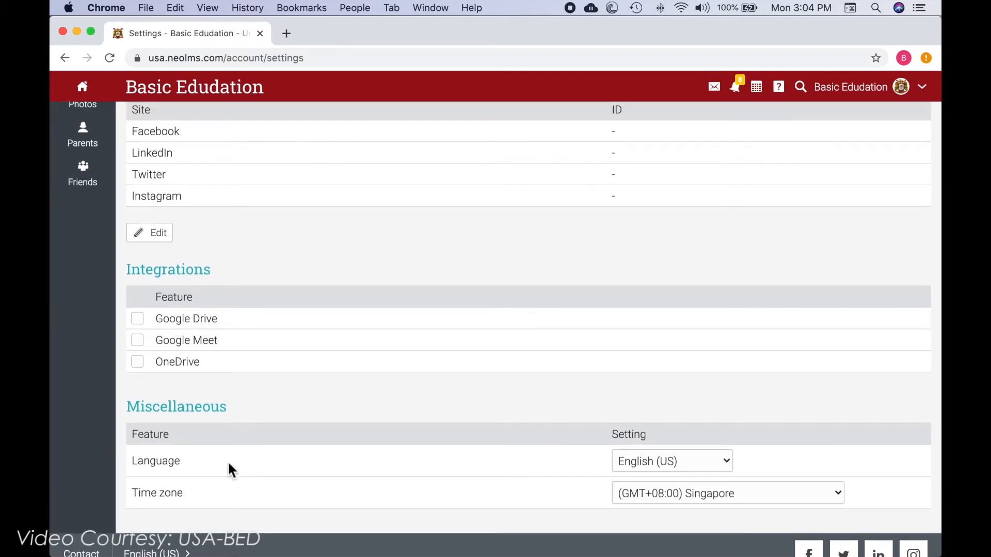
mouse_move(626, 475)
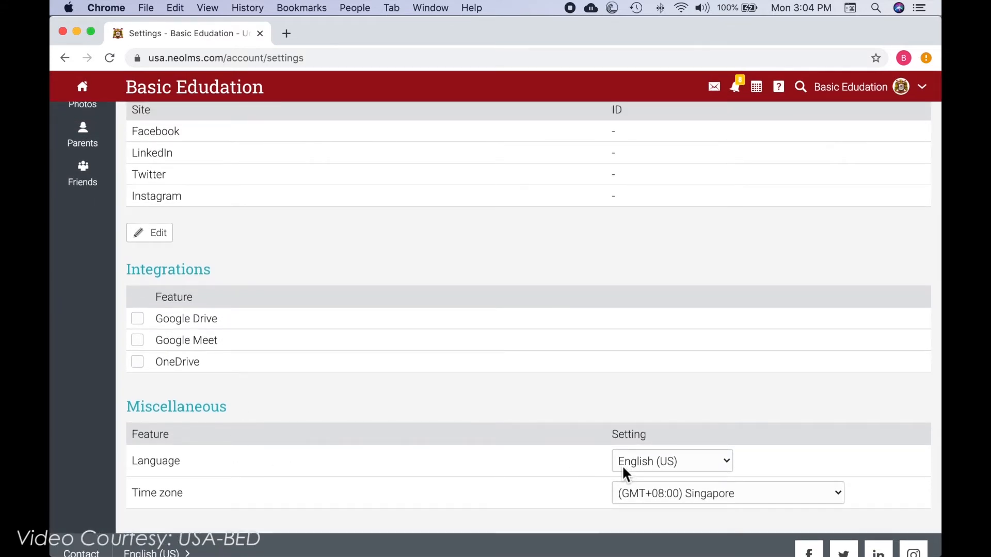
click(671, 460)
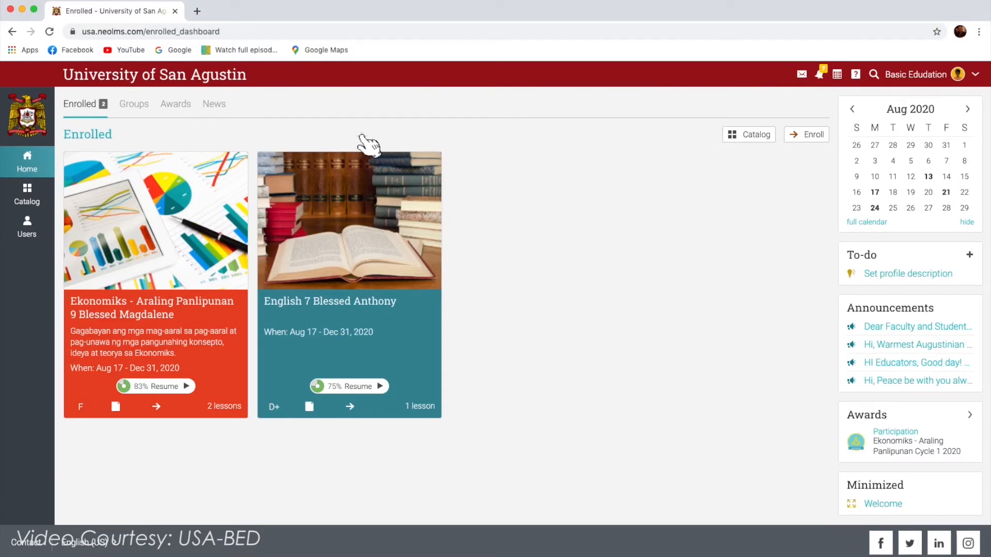
mouse_move(30, 435)
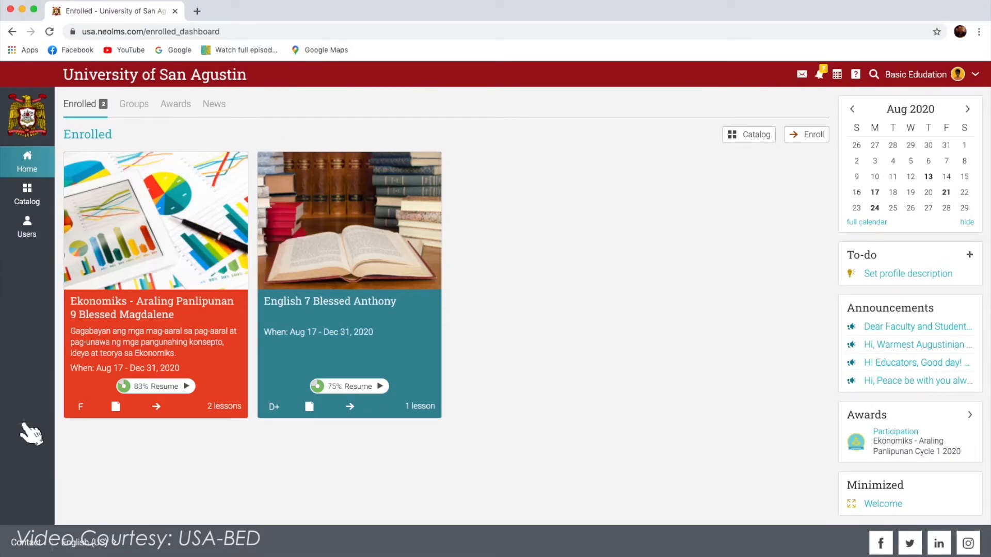
mouse_move(545, 163)
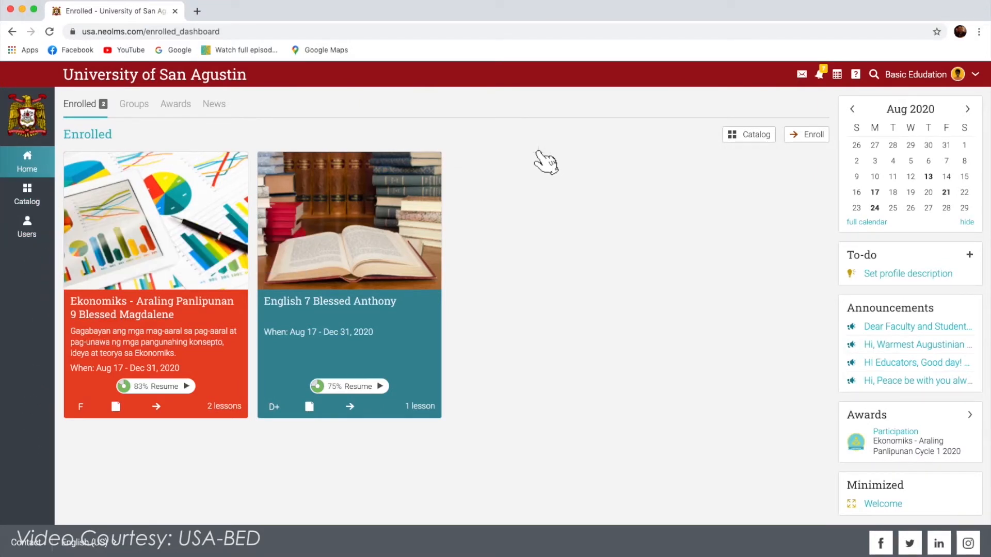
mouse_move(46, 348)
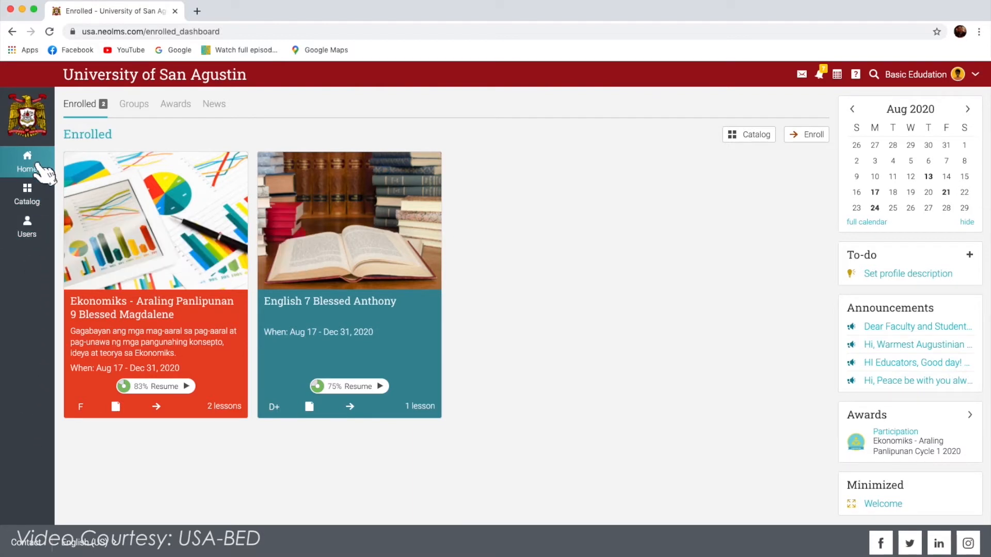
- Go back to the Enrolled dashboard via Home in the left sidebar
click(26, 224)
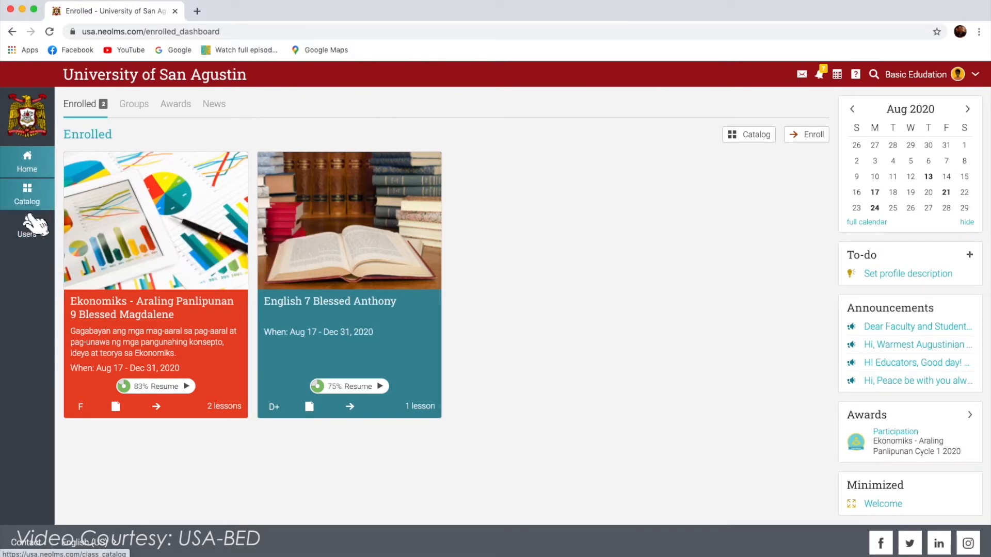
click(27, 226)
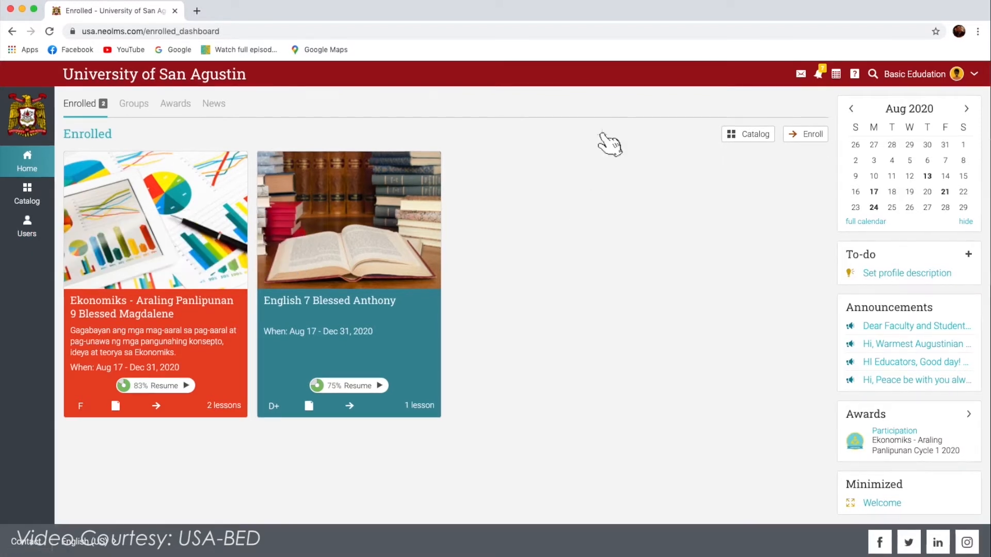
mouse_move(27, 161)
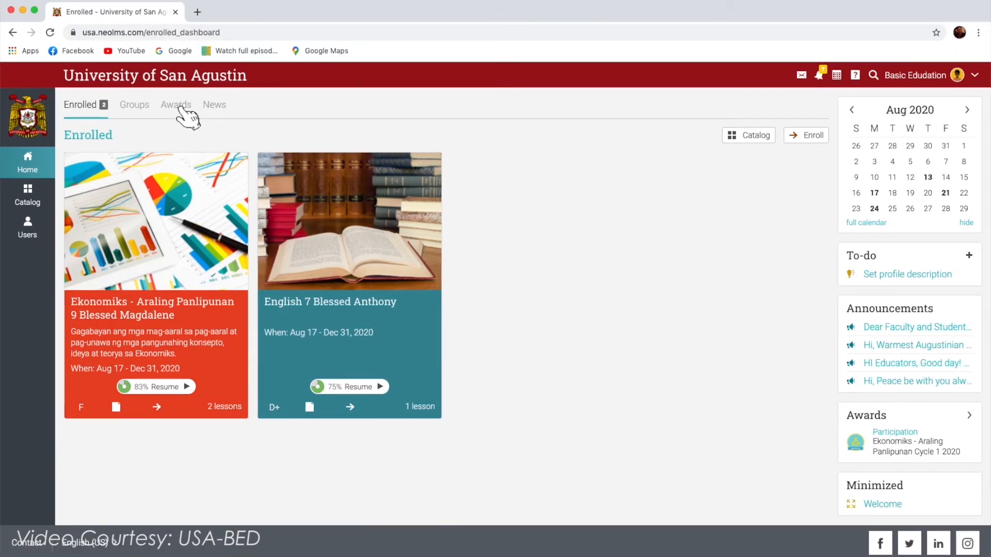
click(176, 104)
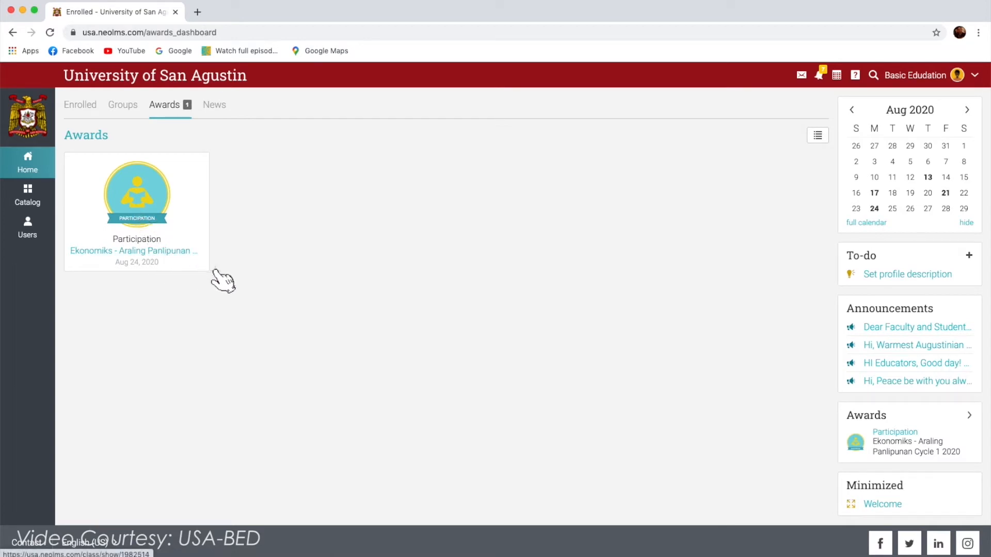
mouse_move(96, 139)
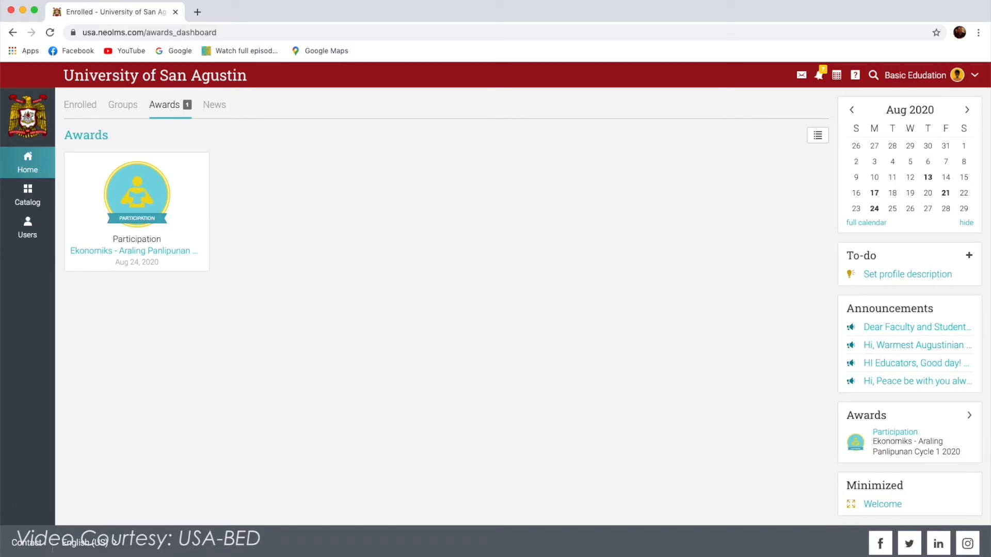
click(79, 104)
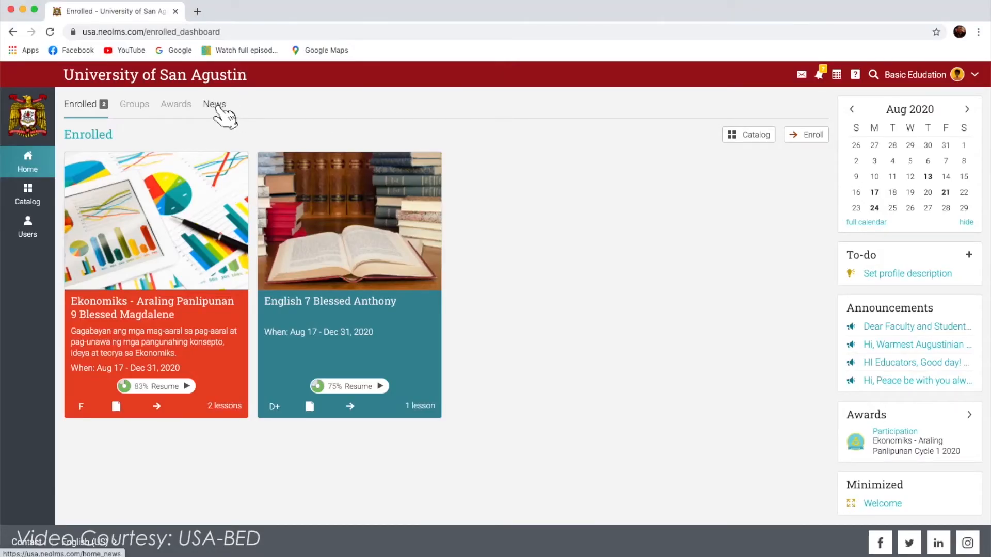
click(214, 103)
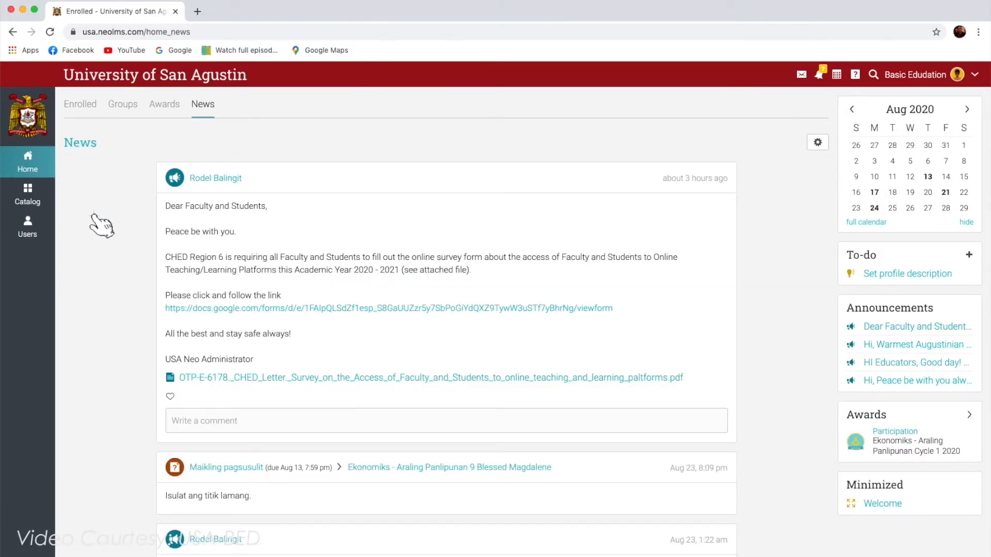
scroll(down, 3)
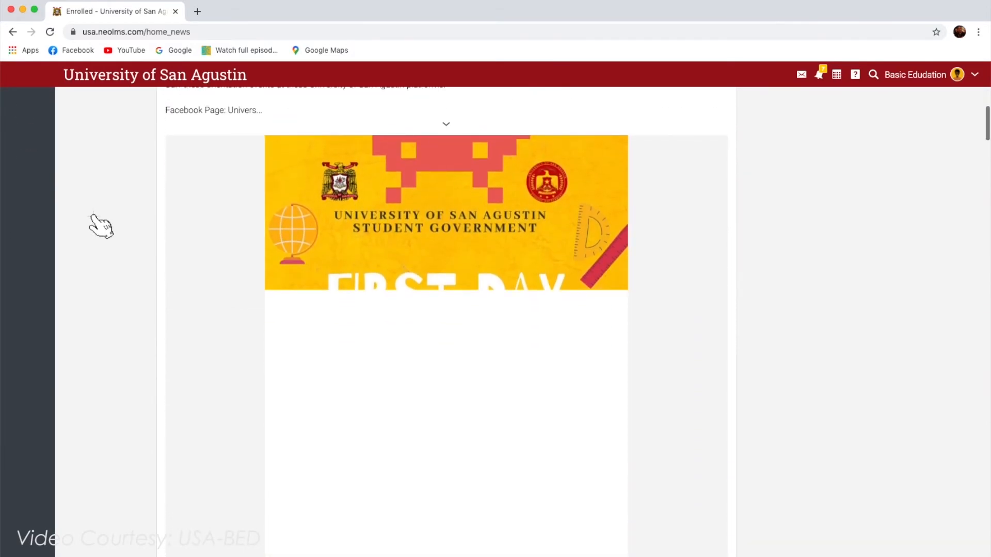
click(27, 161)
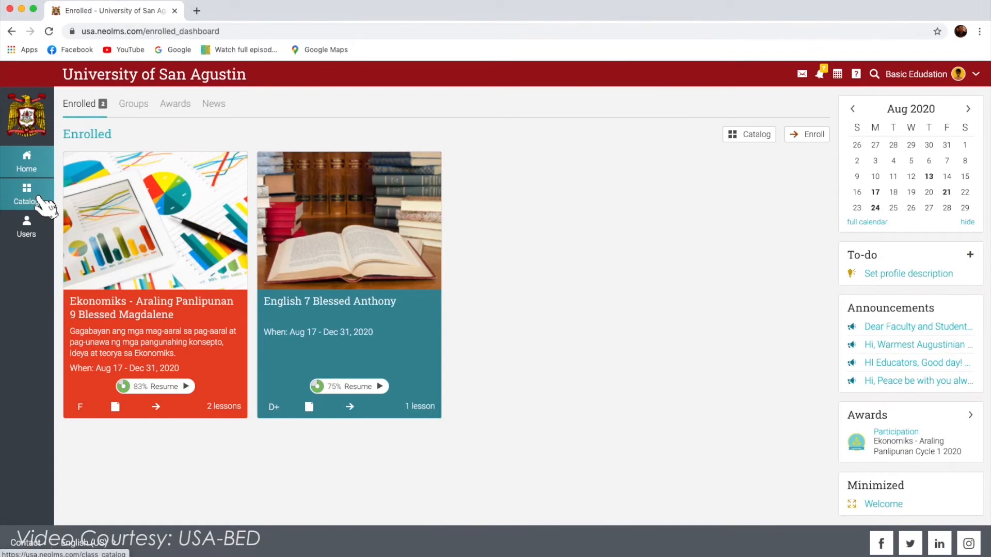
click(26, 194)
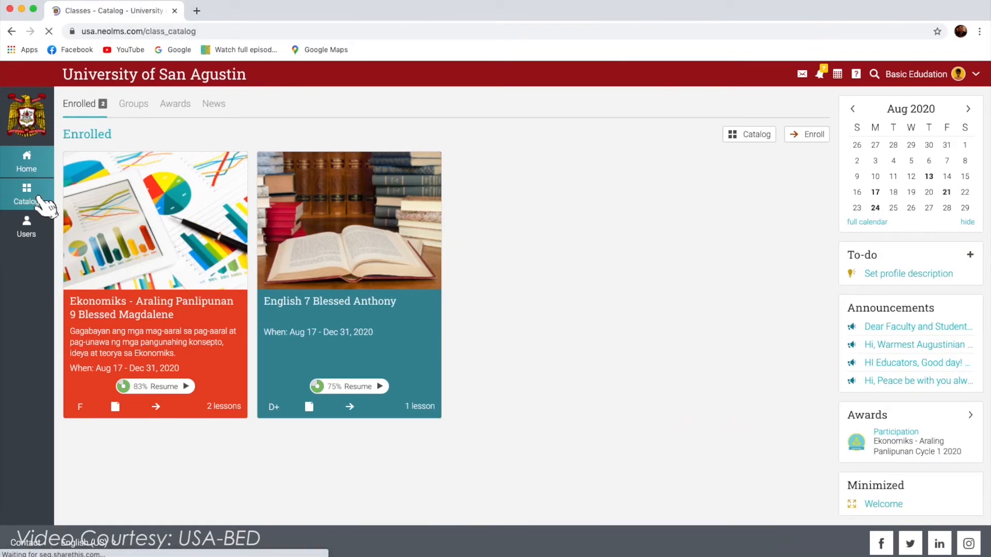
click(26, 194)
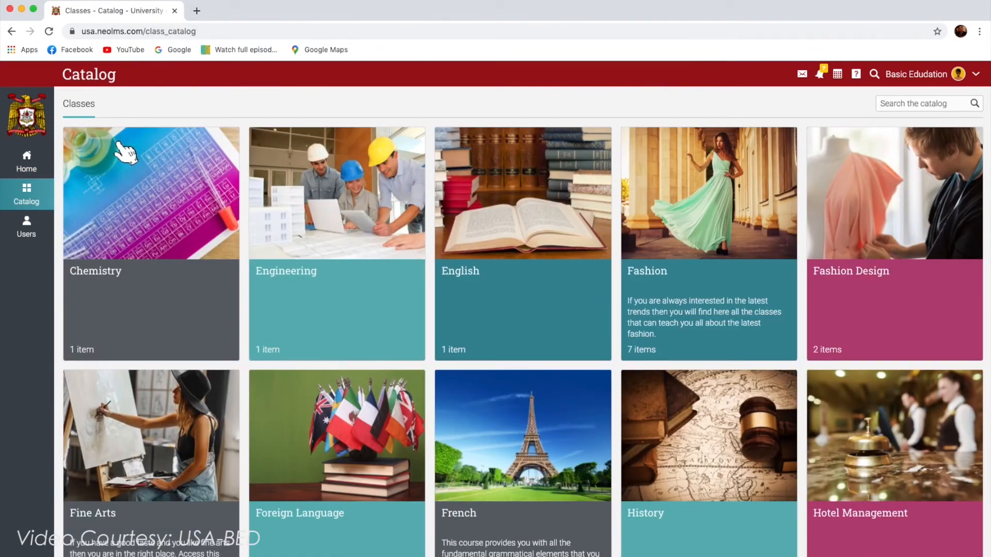
scroll(down, 3)
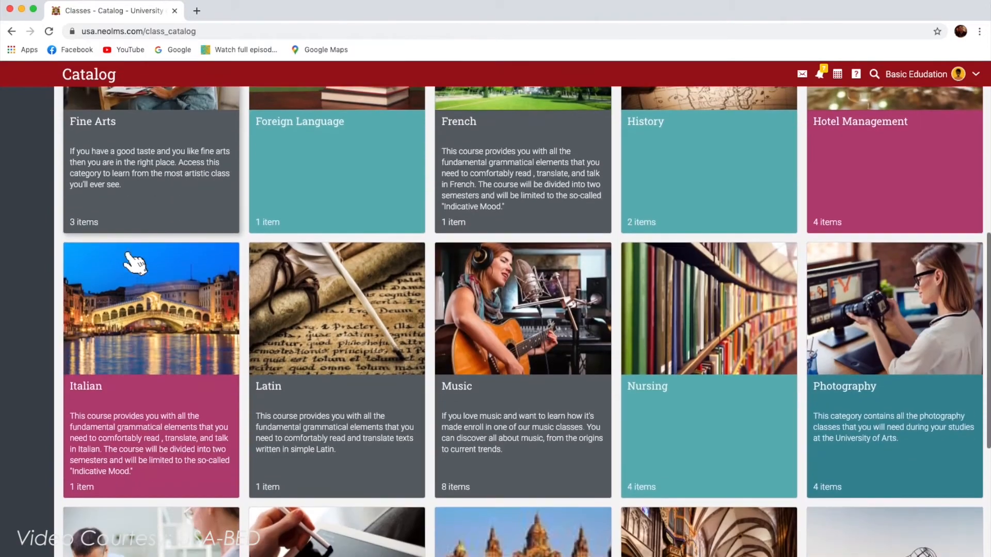
scroll(down, 3)
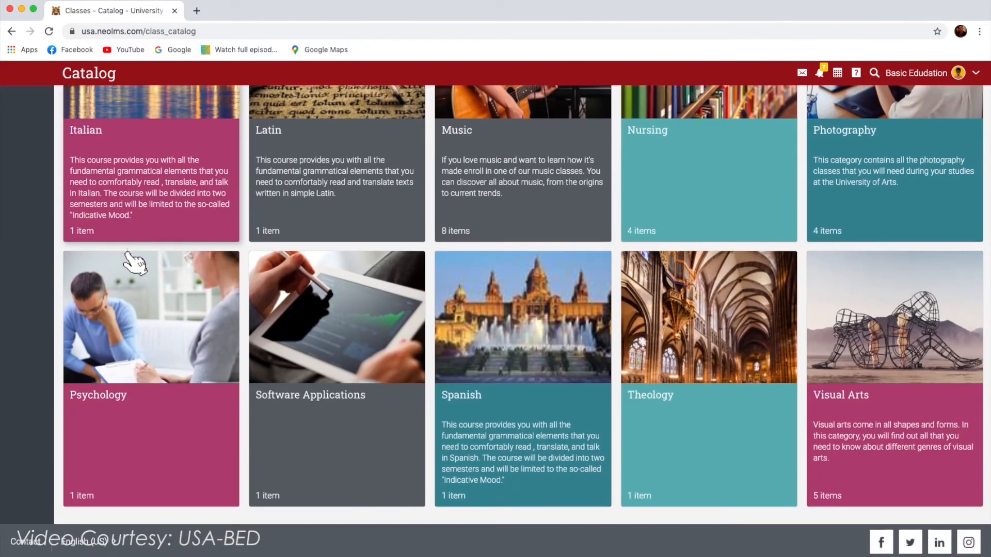
click(27, 161)
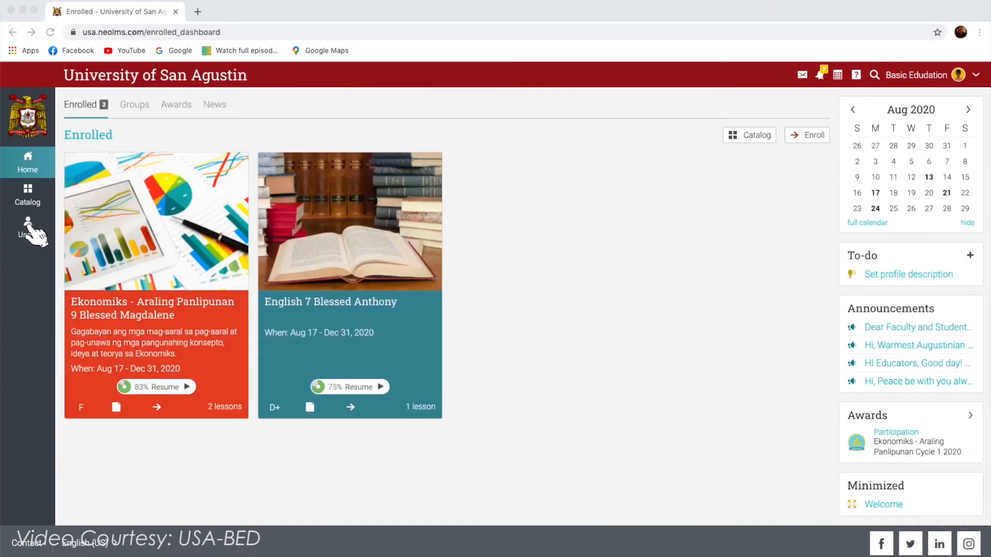
click(27, 227)
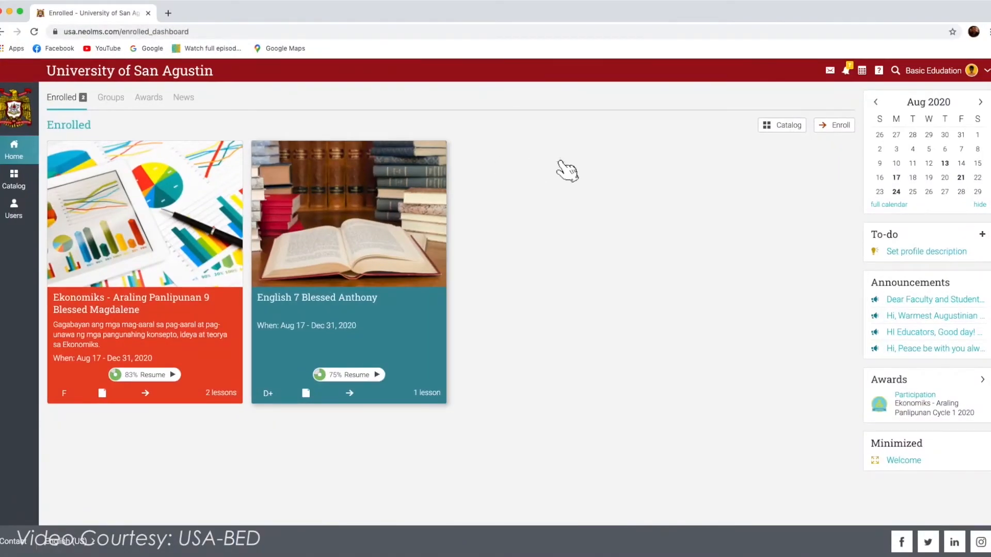
mouse_move(66, 163)
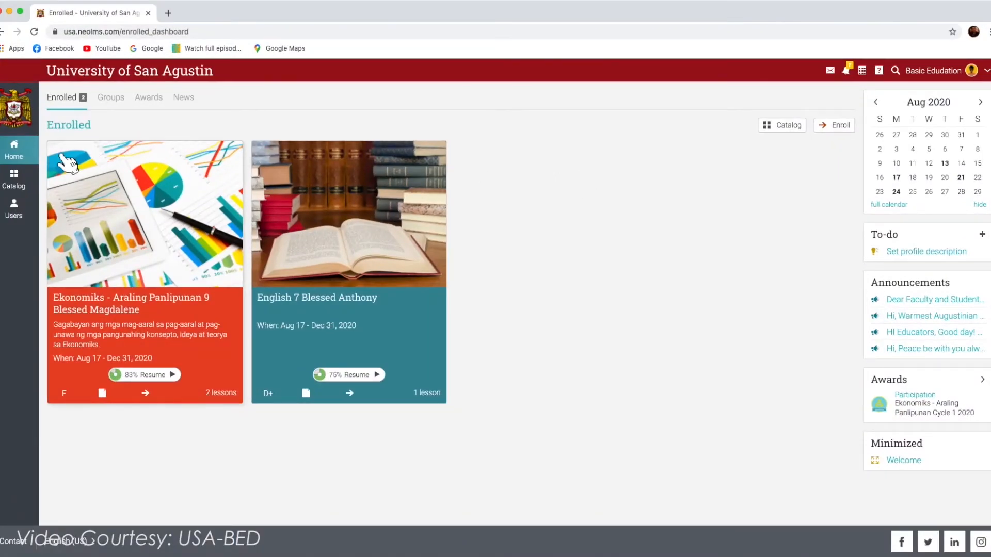
- Enter the Ekonomiks class from the dashboard and look through its Modyul 1 lessons
click(13, 146)
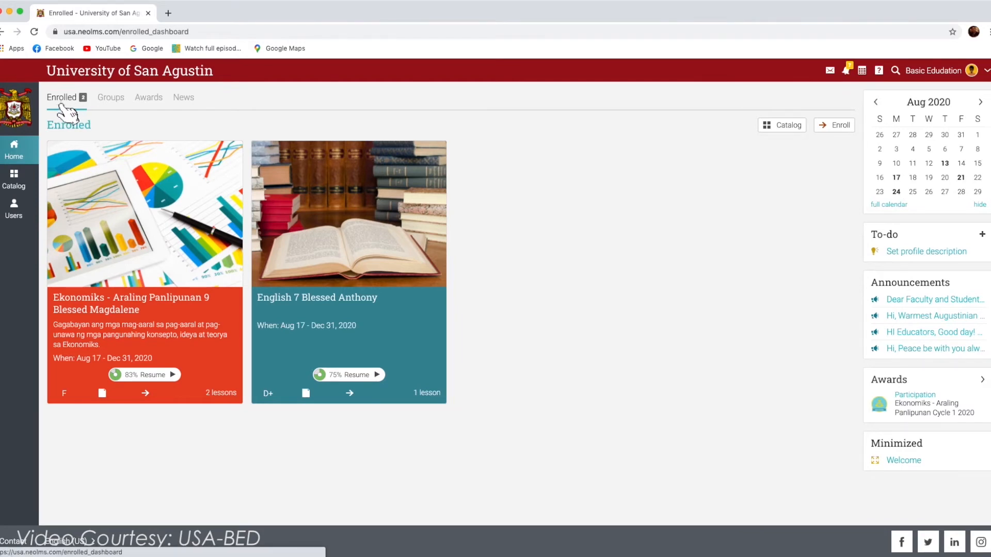
mouse_move(82, 185)
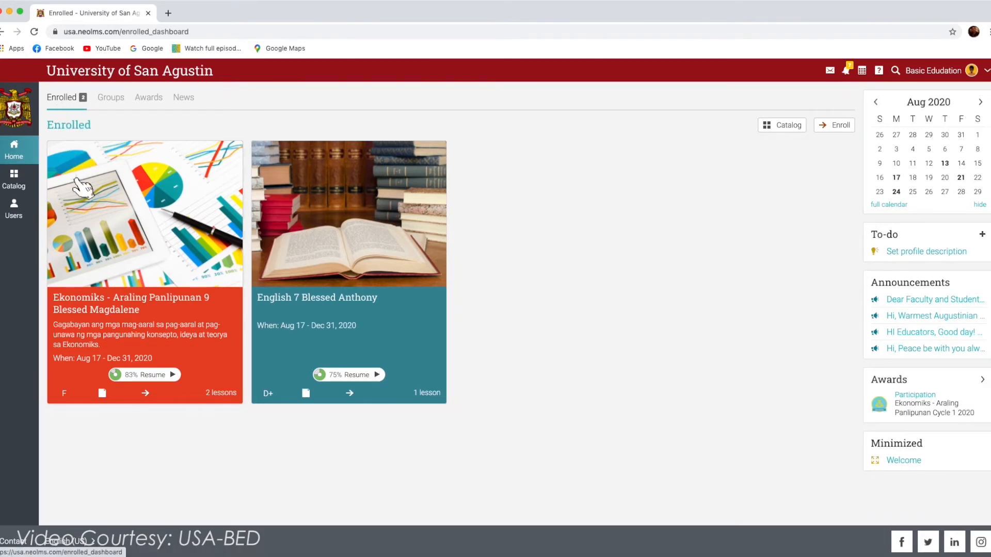
mouse_move(331, 238)
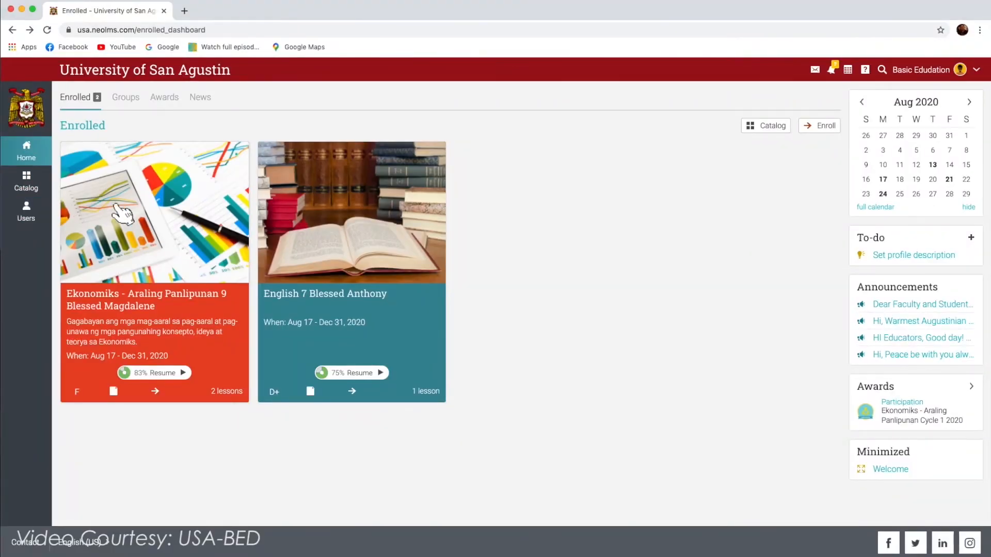
click(153, 212)
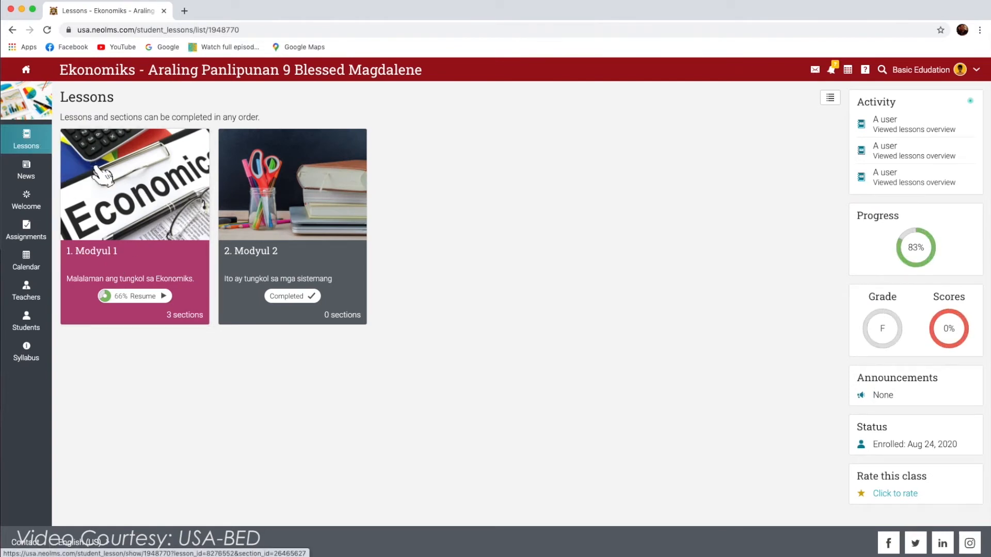
mouse_move(160, 217)
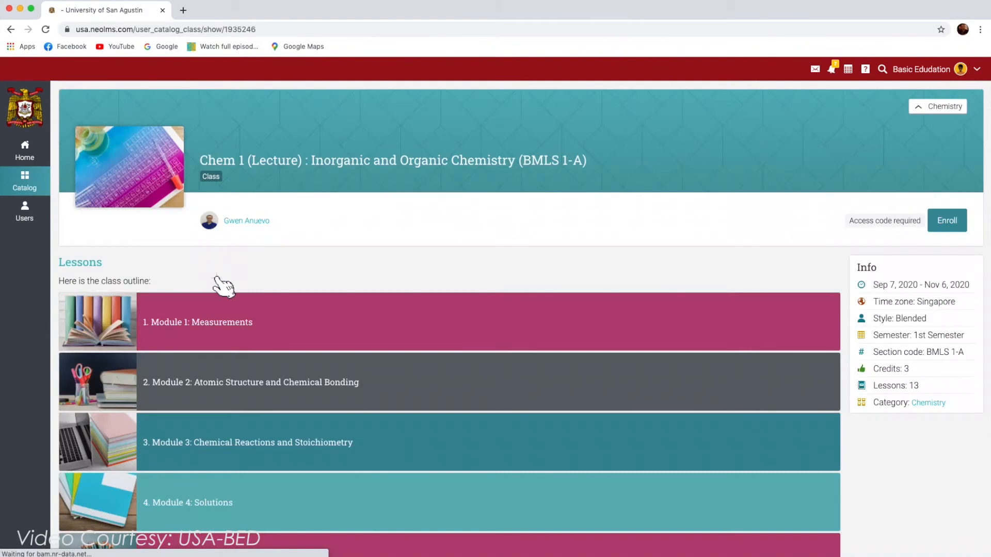
scroll(down, 3)
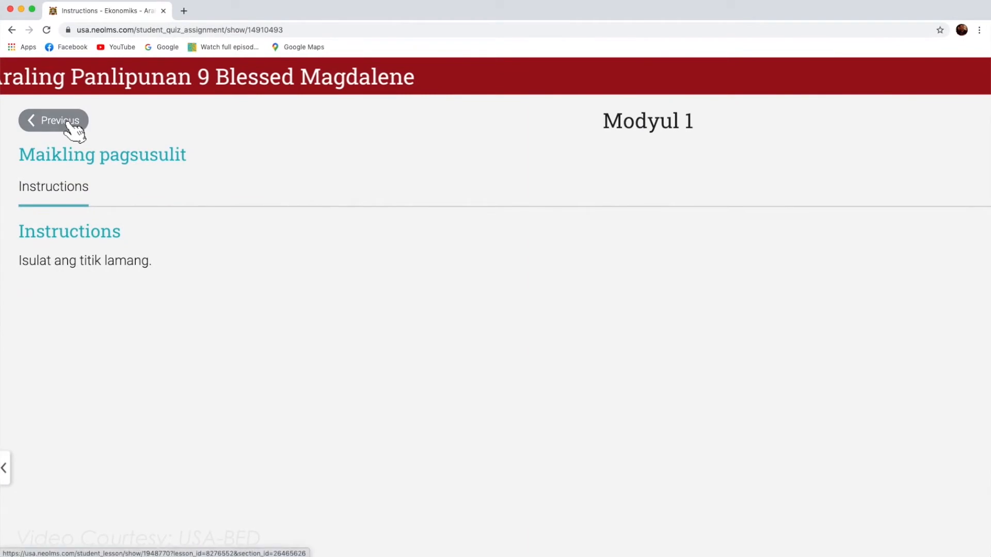
mouse_move(94, 125)
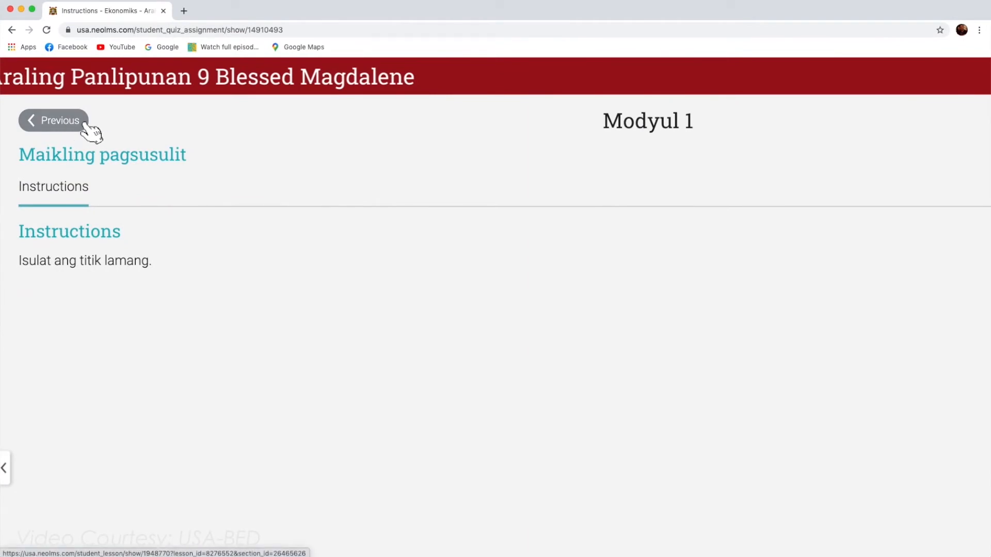
- Move between lesson sections with Previous and Continue toward the Maikling pagsusulit quiz
click(53, 120)
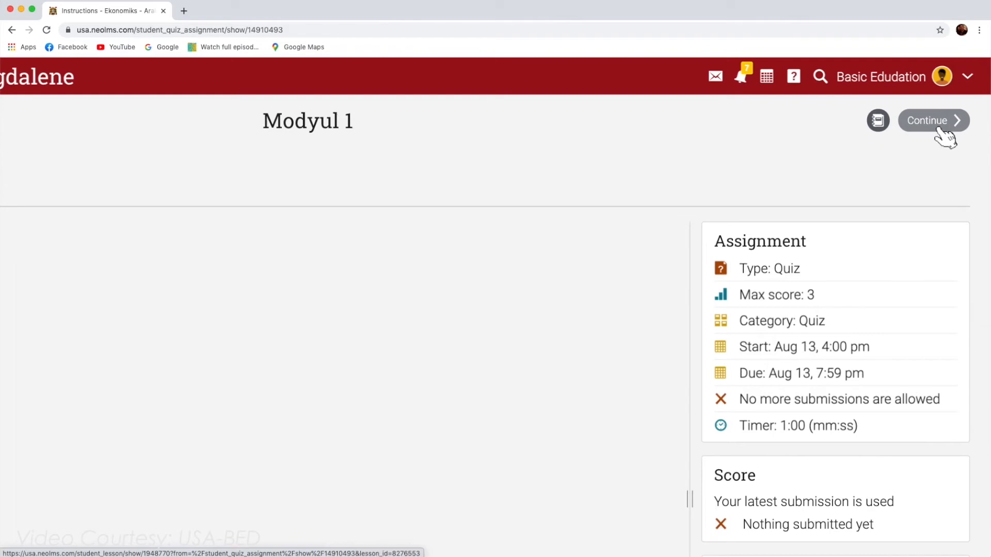
click(933, 120)
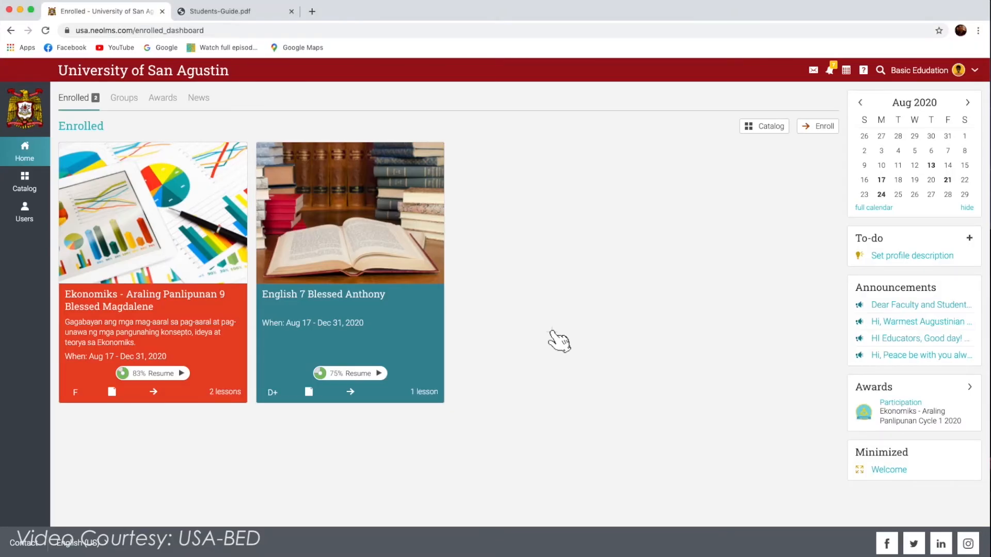
mouse_move(25, 151)
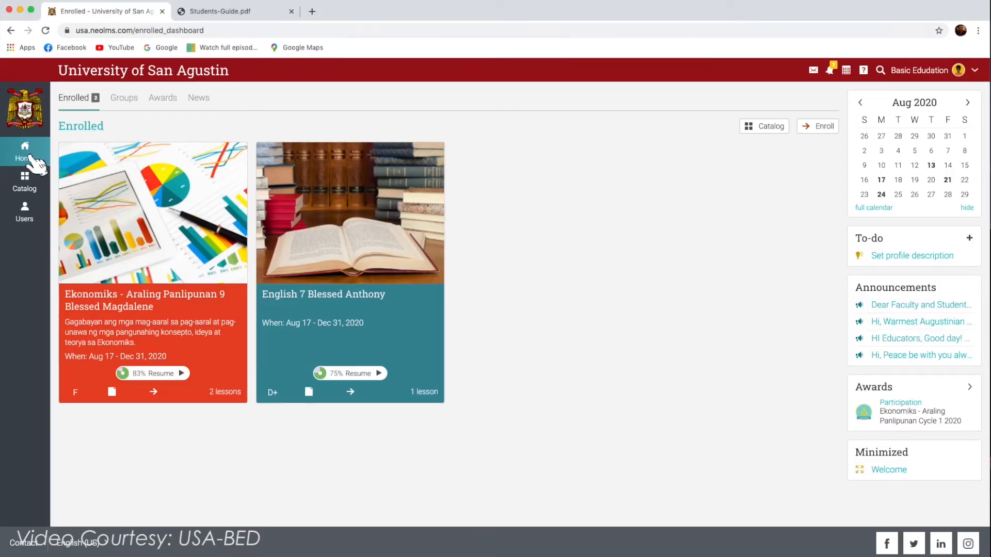
- Show the class's Assignments list with due dates, submission status, scores and grades
click(24, 150)
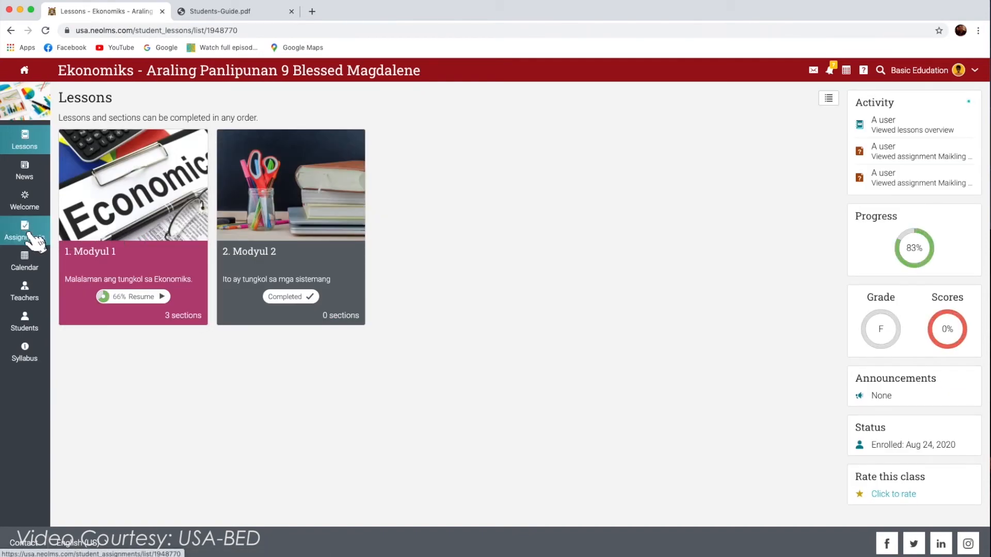
click(23, 234)
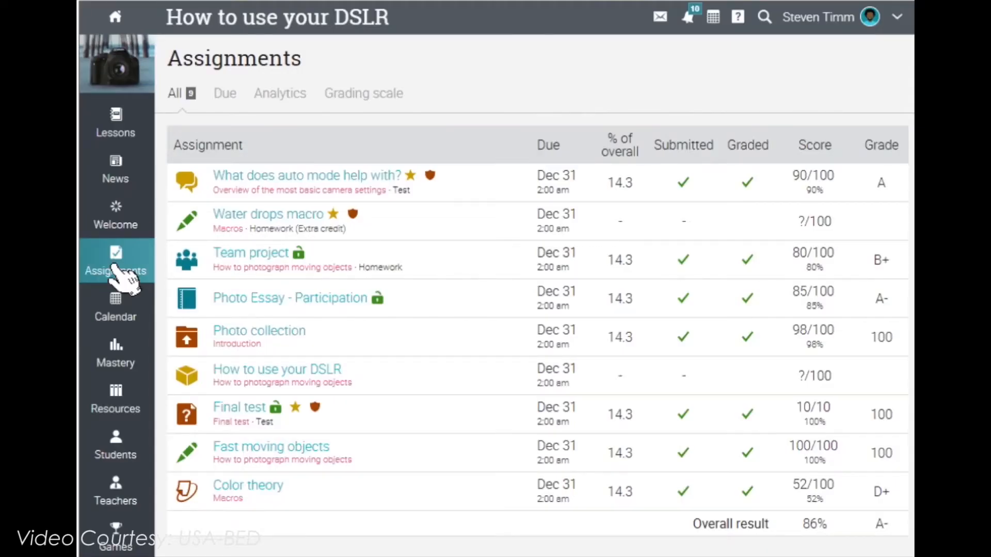
mouse_move(322, 102)
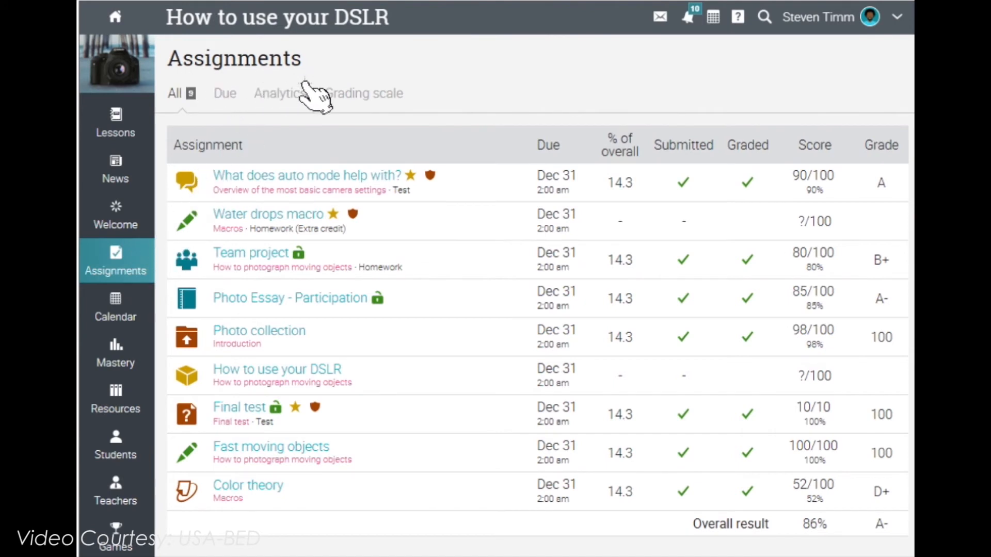
mouse_move(310, 211)
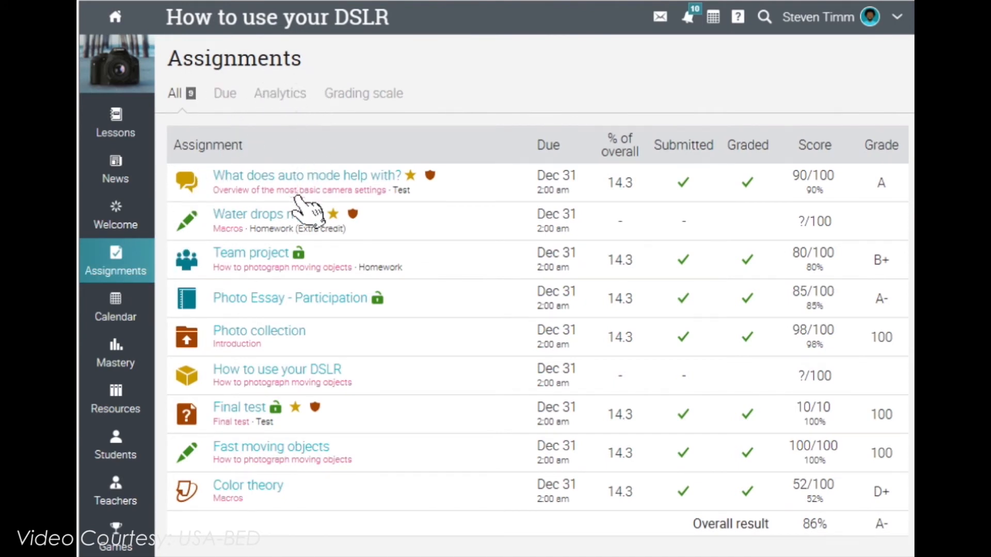
mouse_move(285, 524)
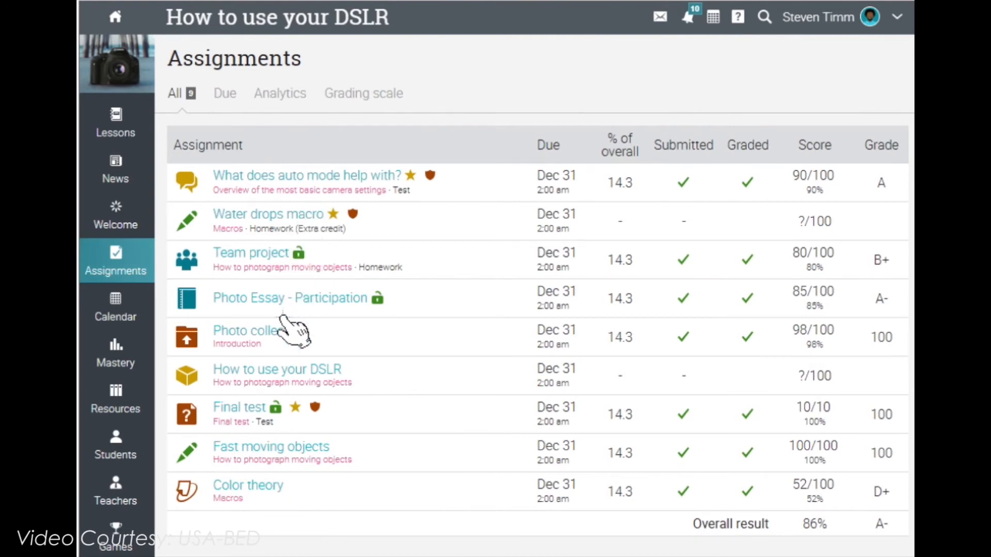
mouse_move(284, 526)
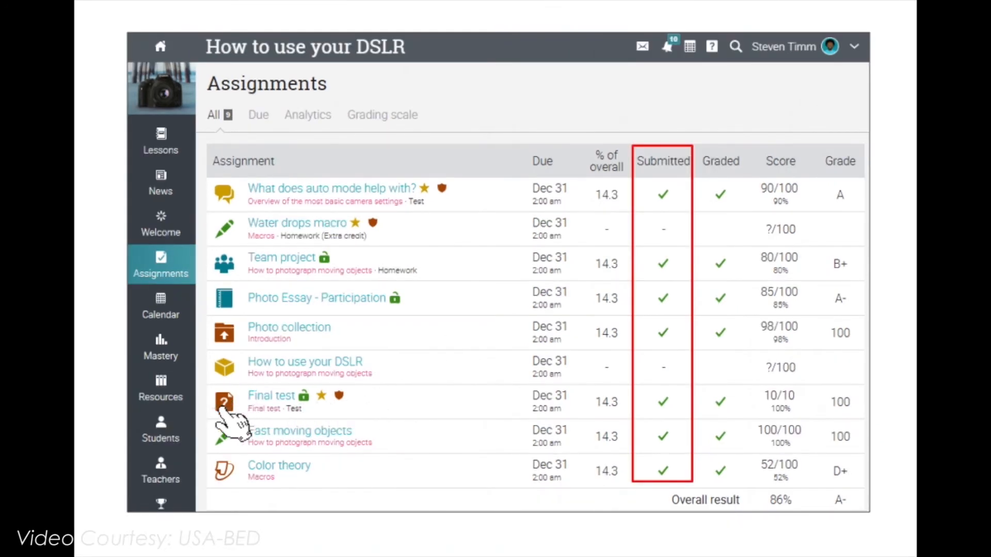
mouse_move(297, 429)
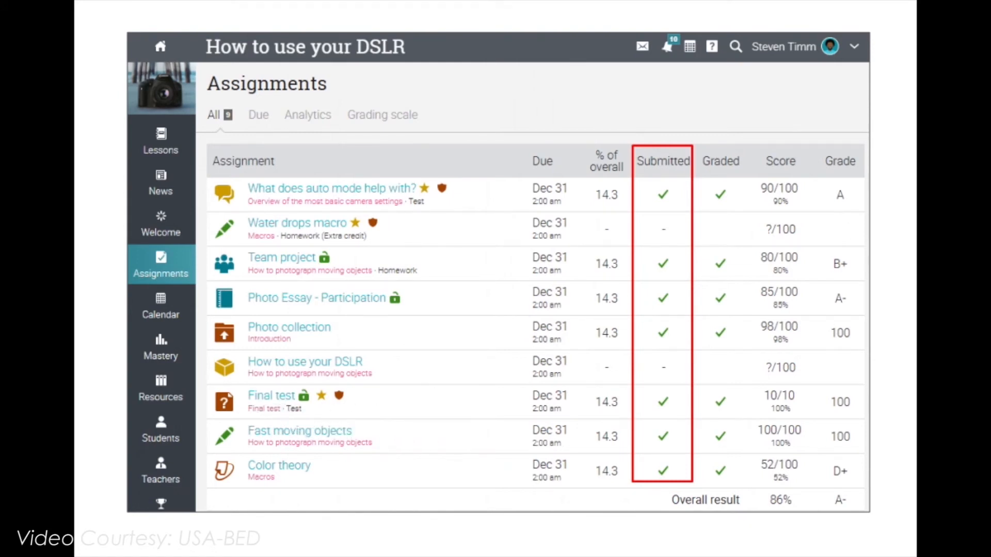
click(272, 395)
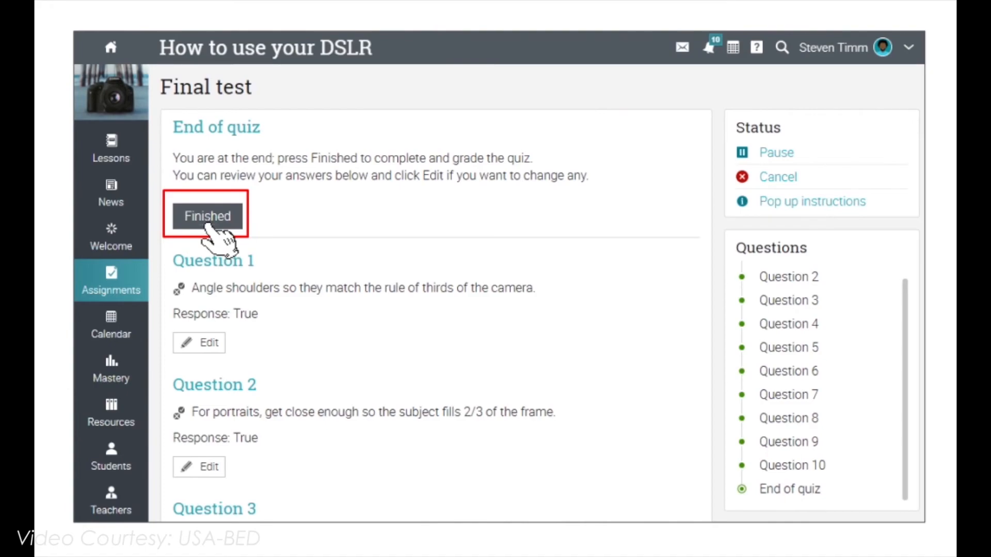
click(208, 215)
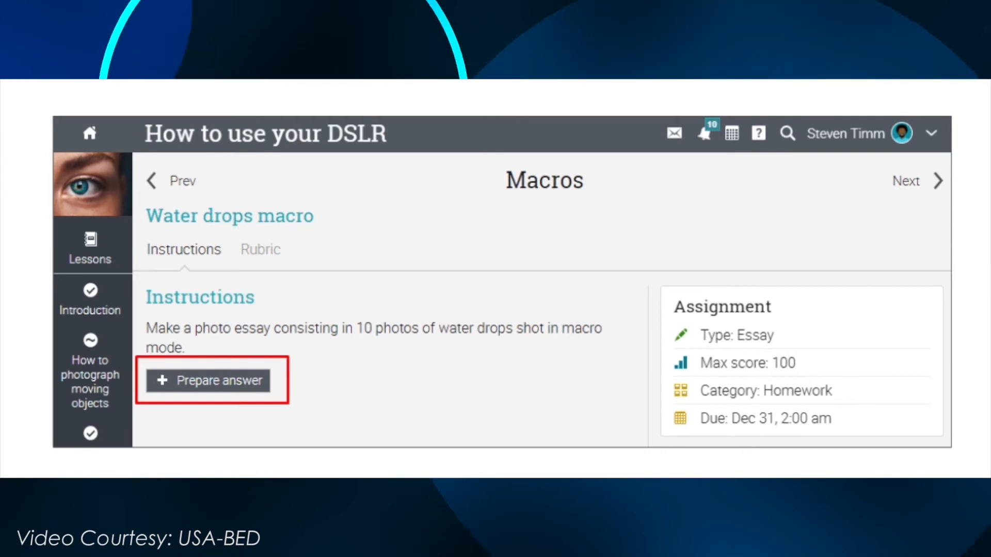
click(207, 381)
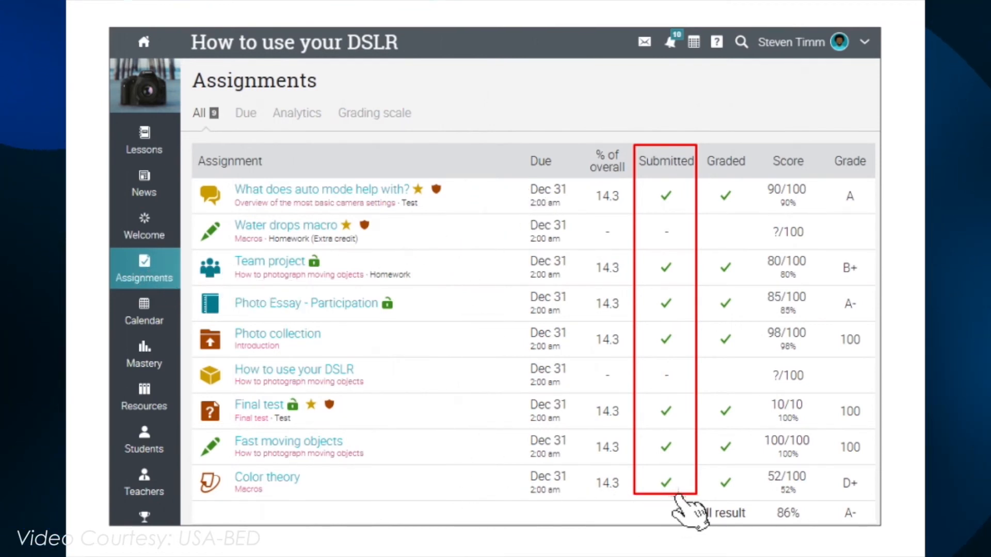
mouse_move(733, 240)
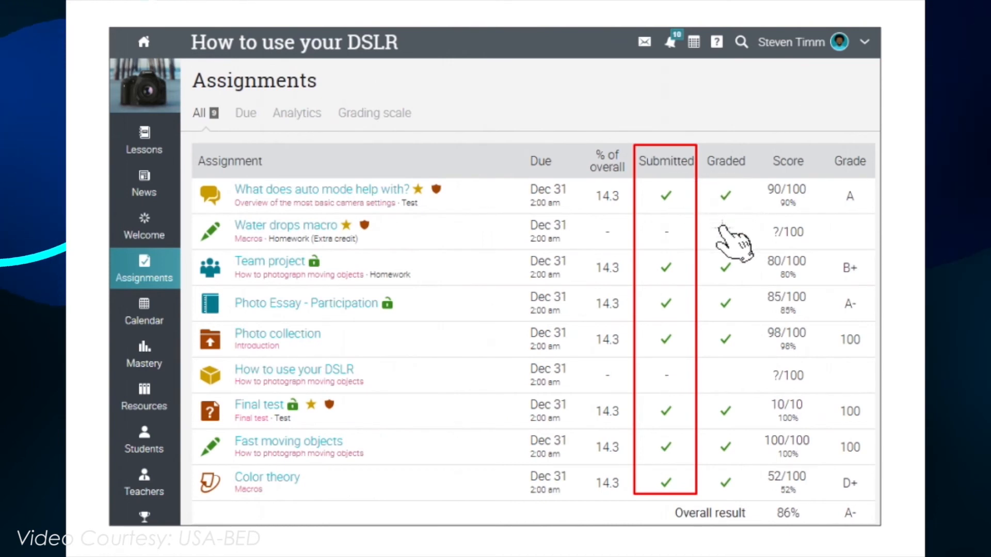
mouse_move(622, 392)
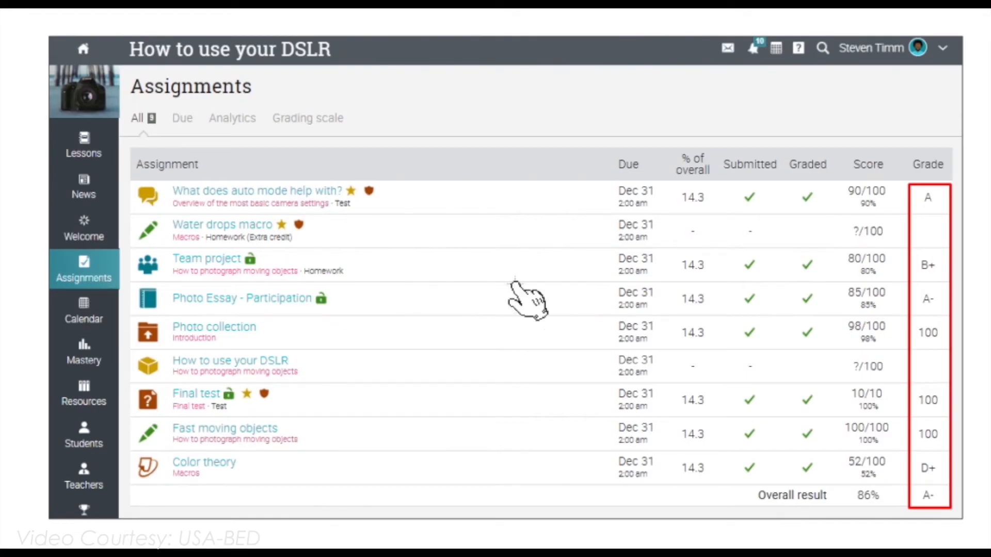
mouse_move(941, 259)
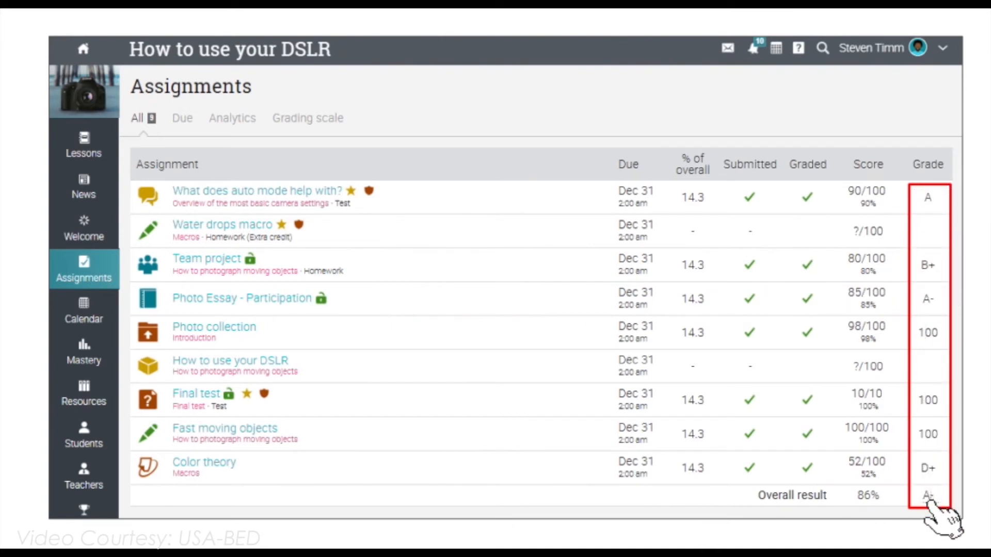
- View the Photo Essay - Participation assignment scored 85/100 (A-)
click(233, 297)
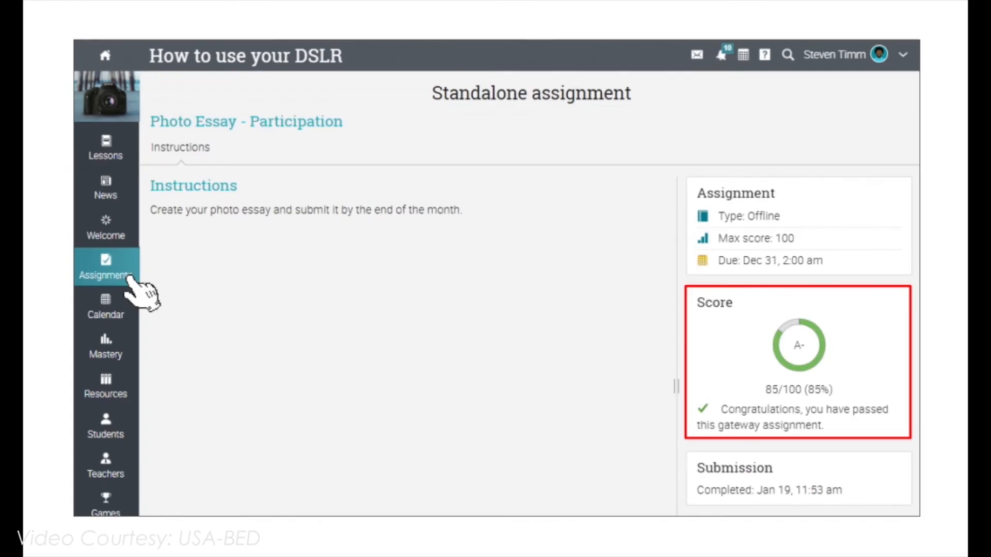
mouse_move(799, 408)
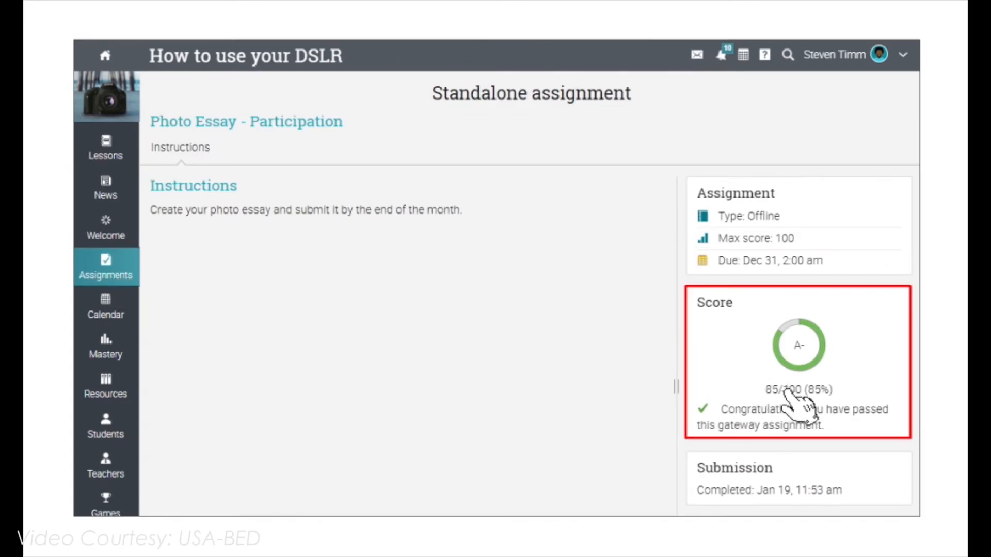
mouse_move(809, 430)
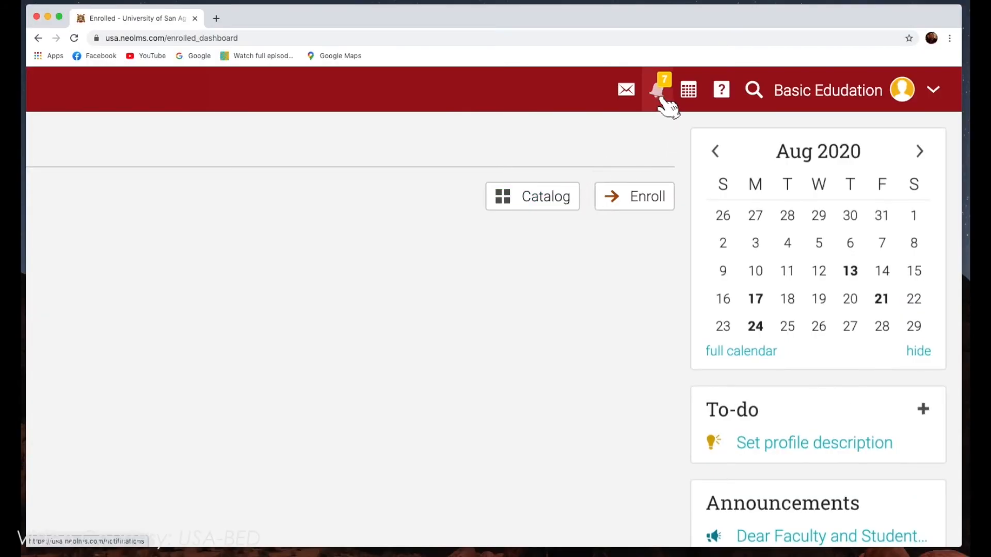
- Check the latest notifications, then land on the NEO LMS product homepage
click(661, 89)
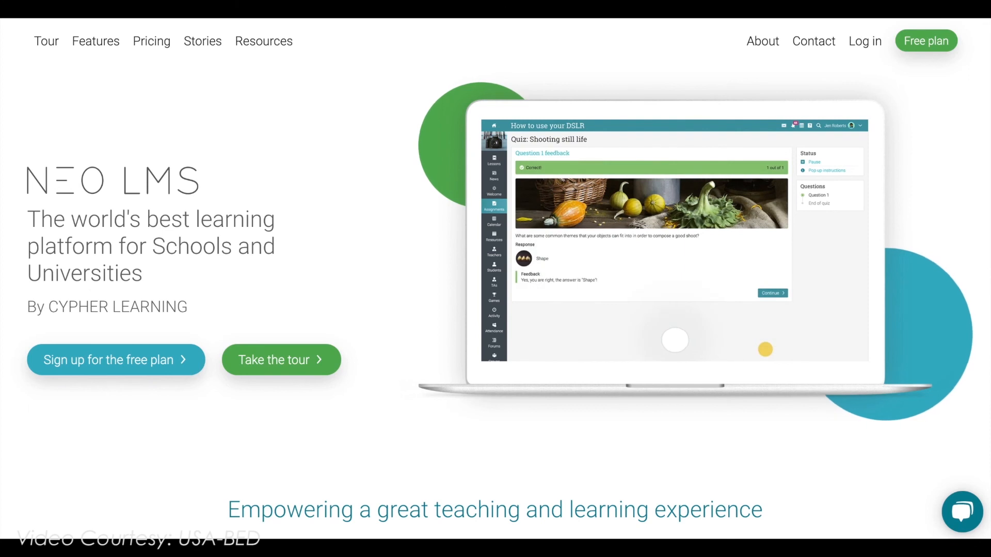
click(772, 292)
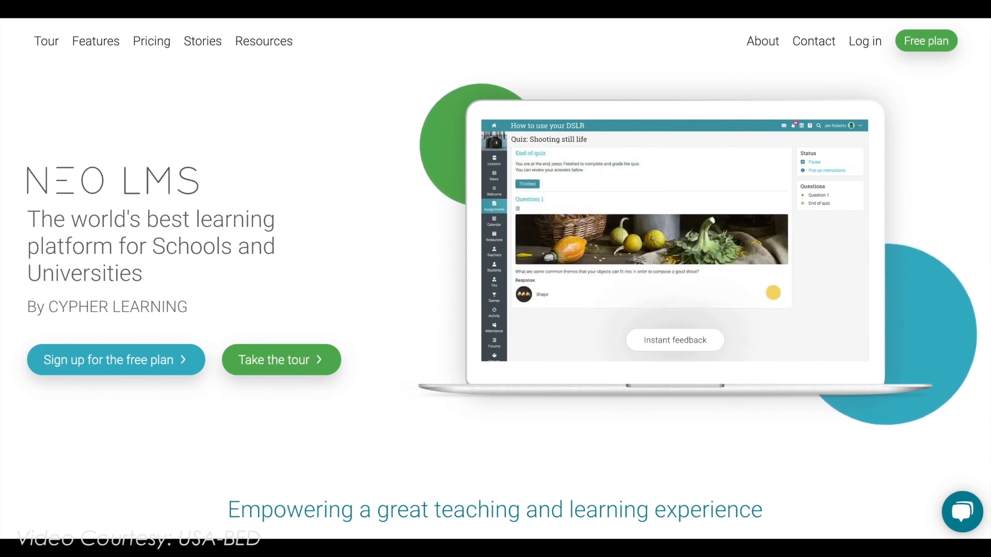